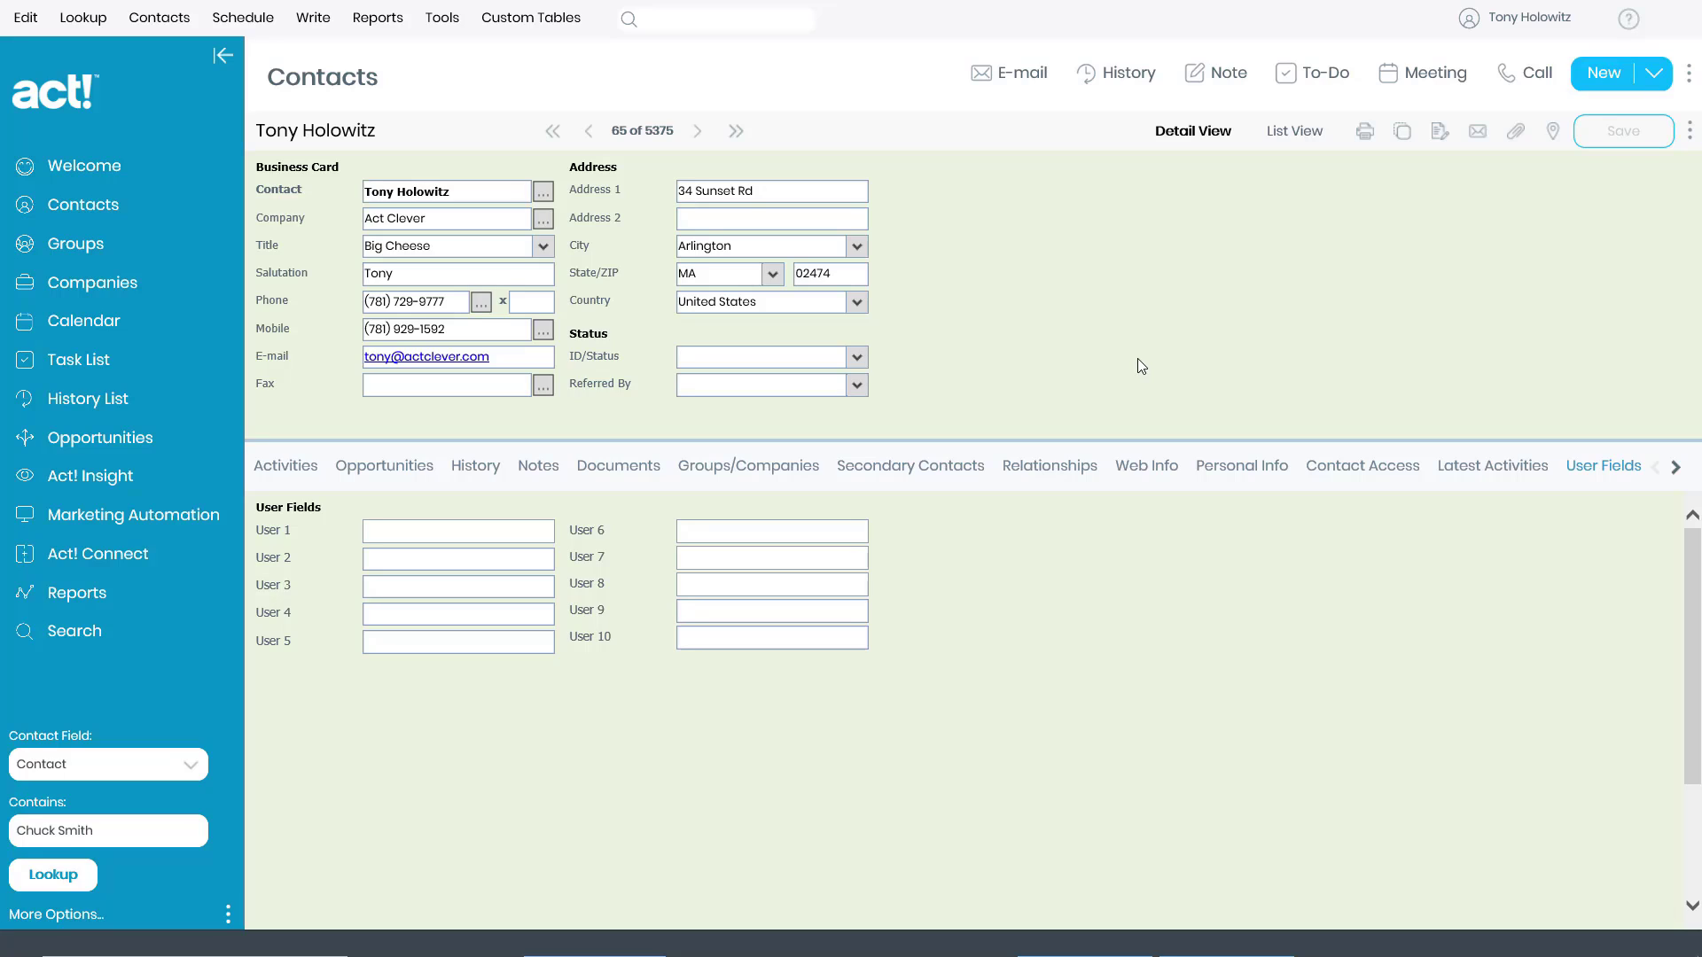
mouse_move(1137, 367)
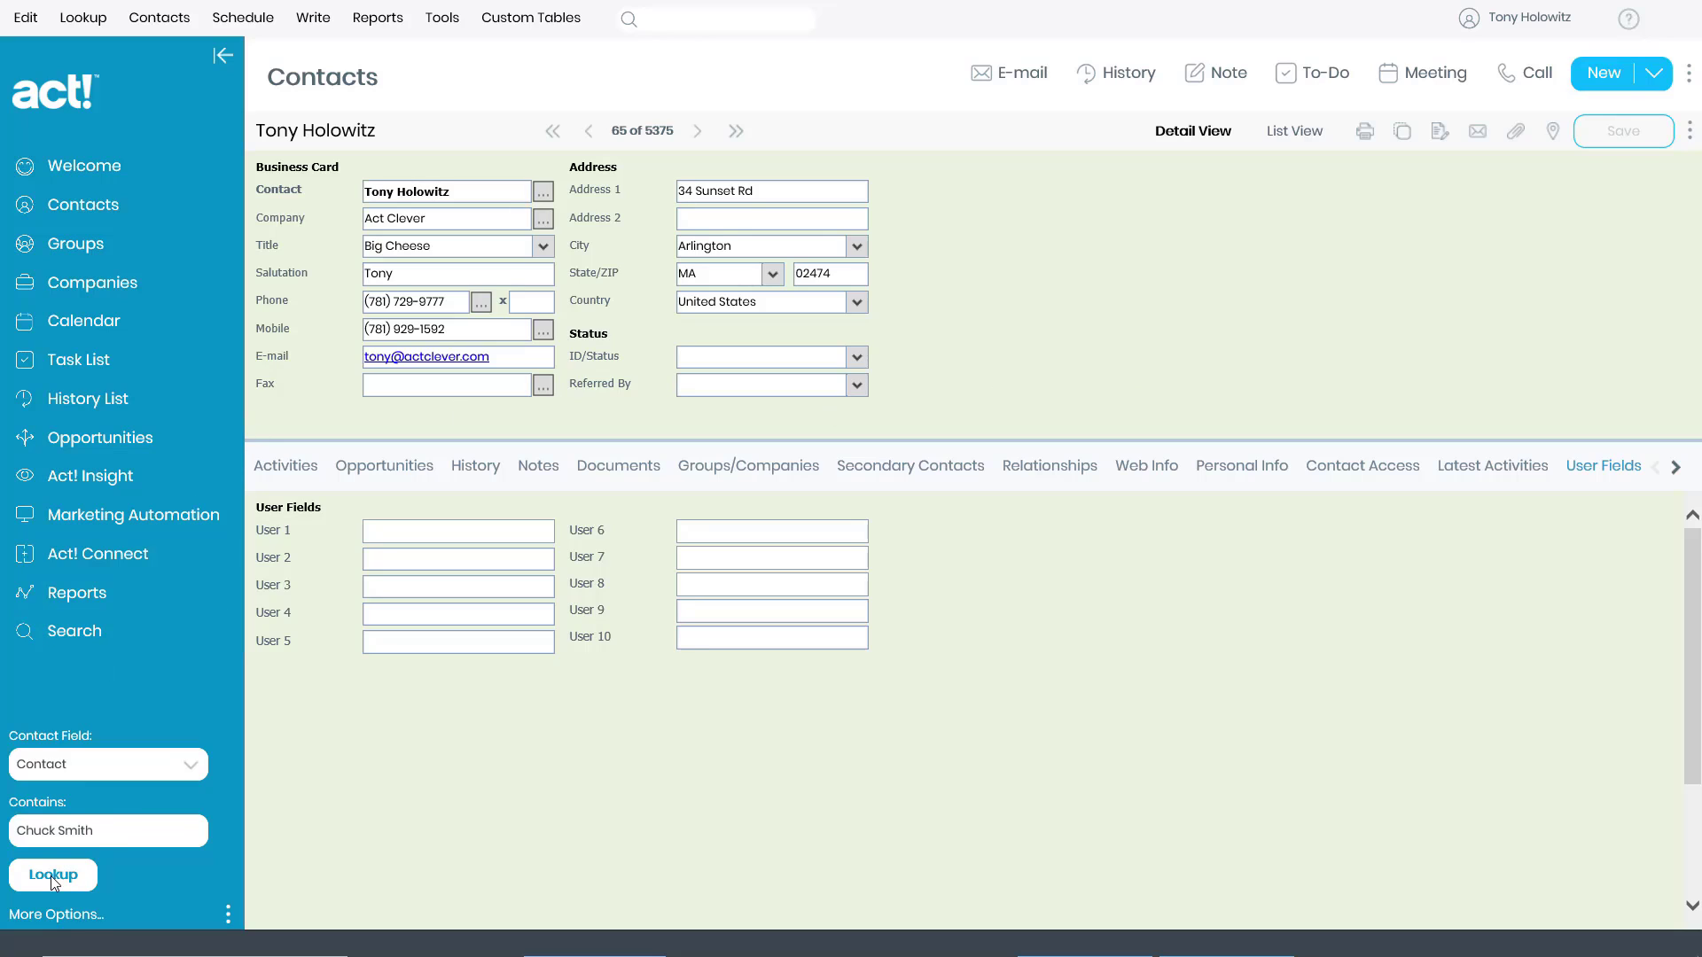
left_click(53, 875)
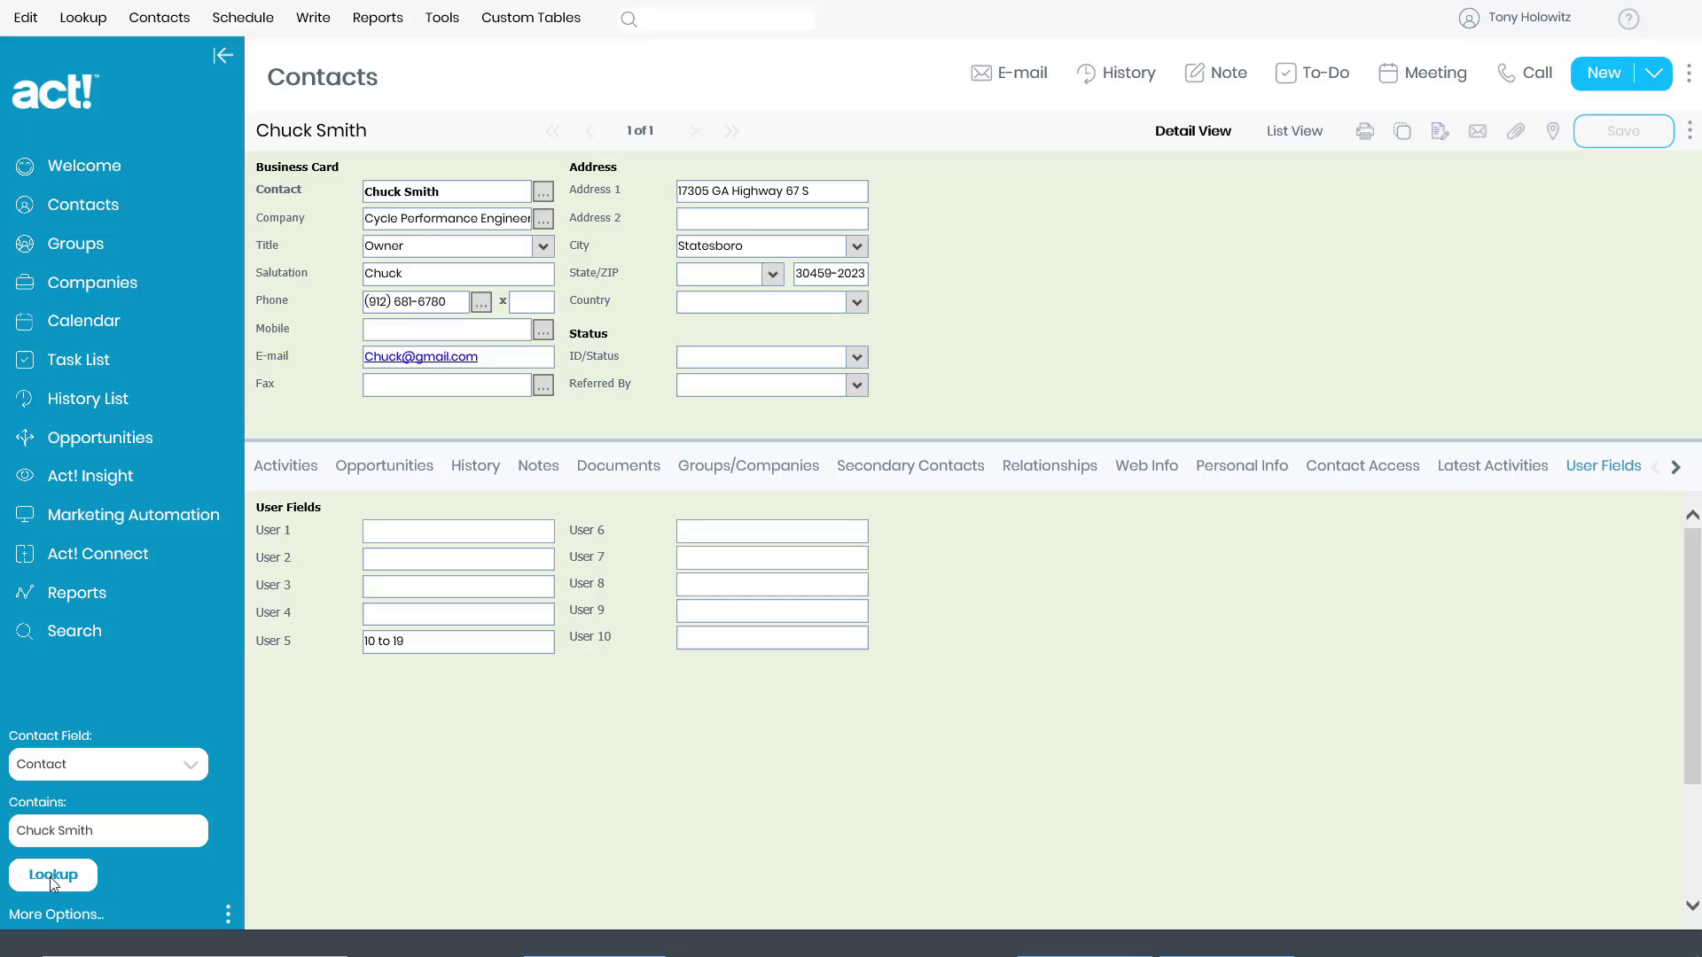
mouse_move(72, 880)
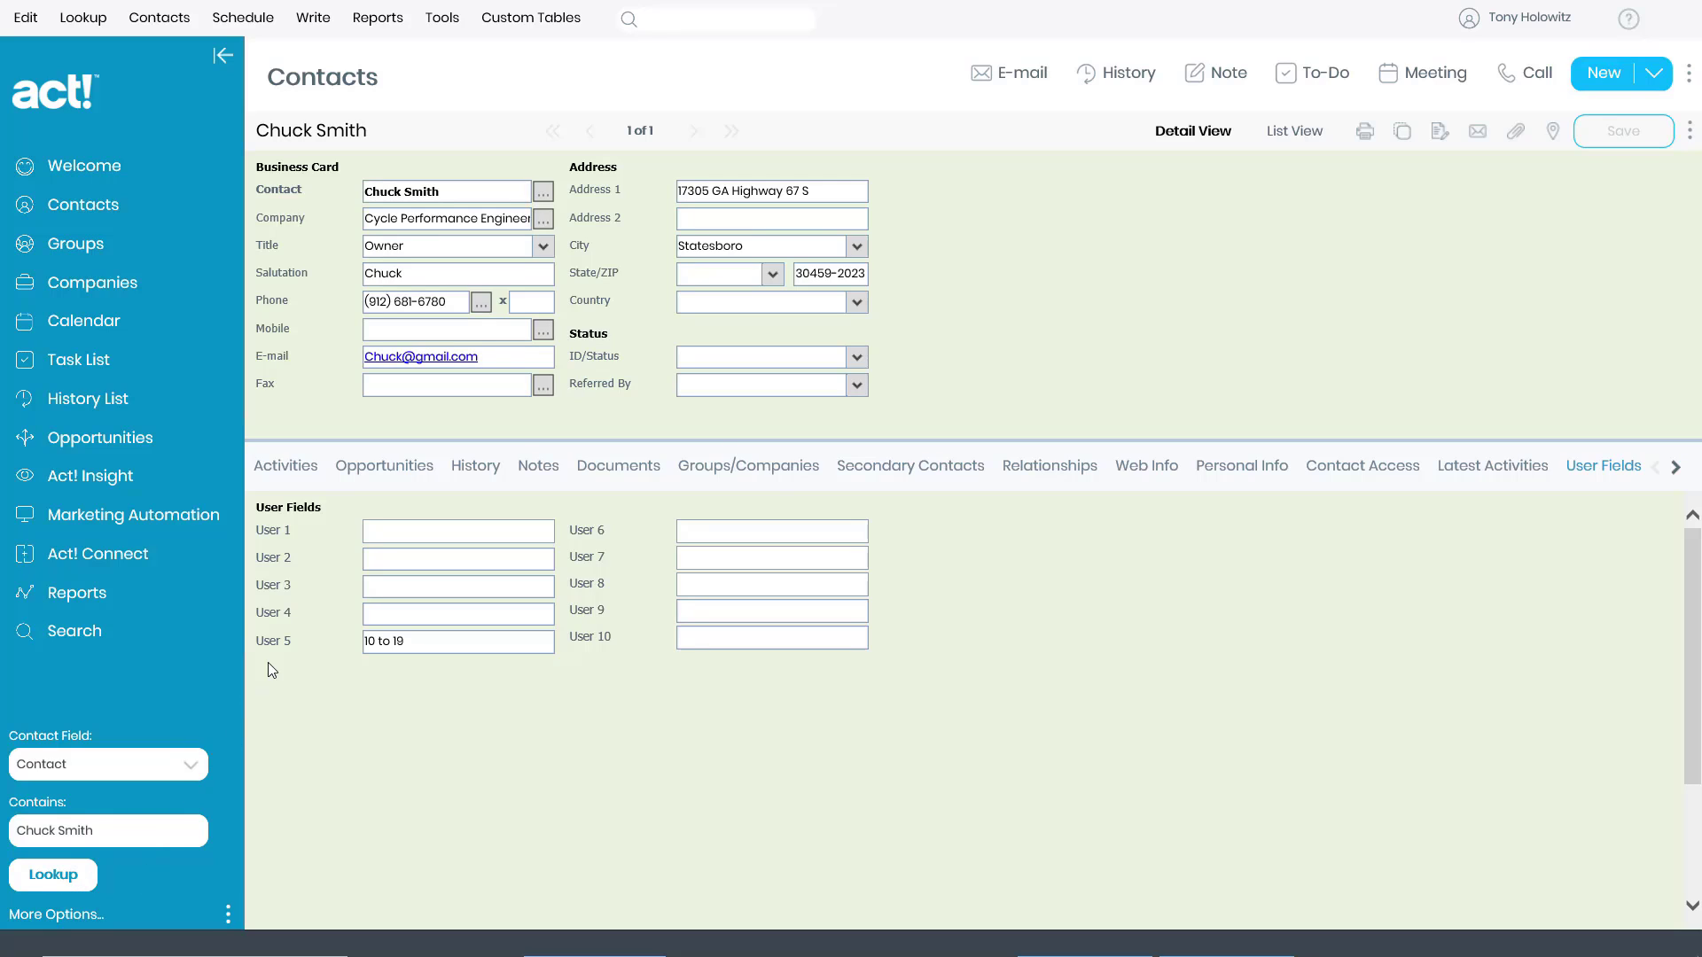
left_click(286, 466)
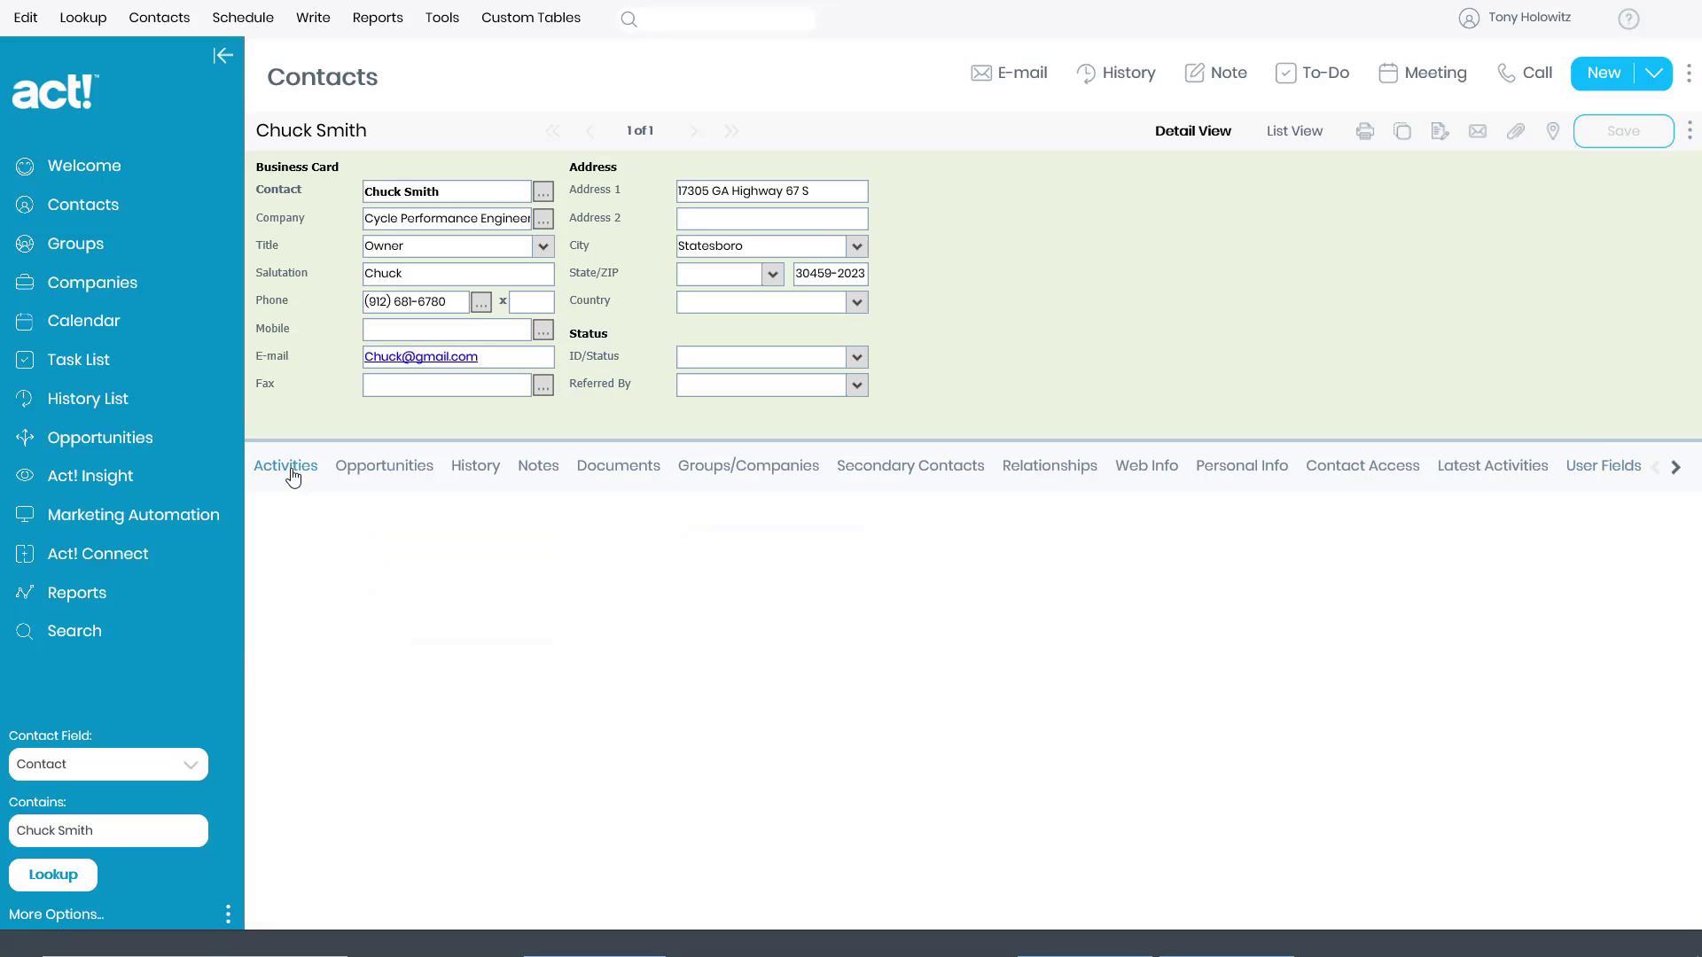
left_click(285, 465)
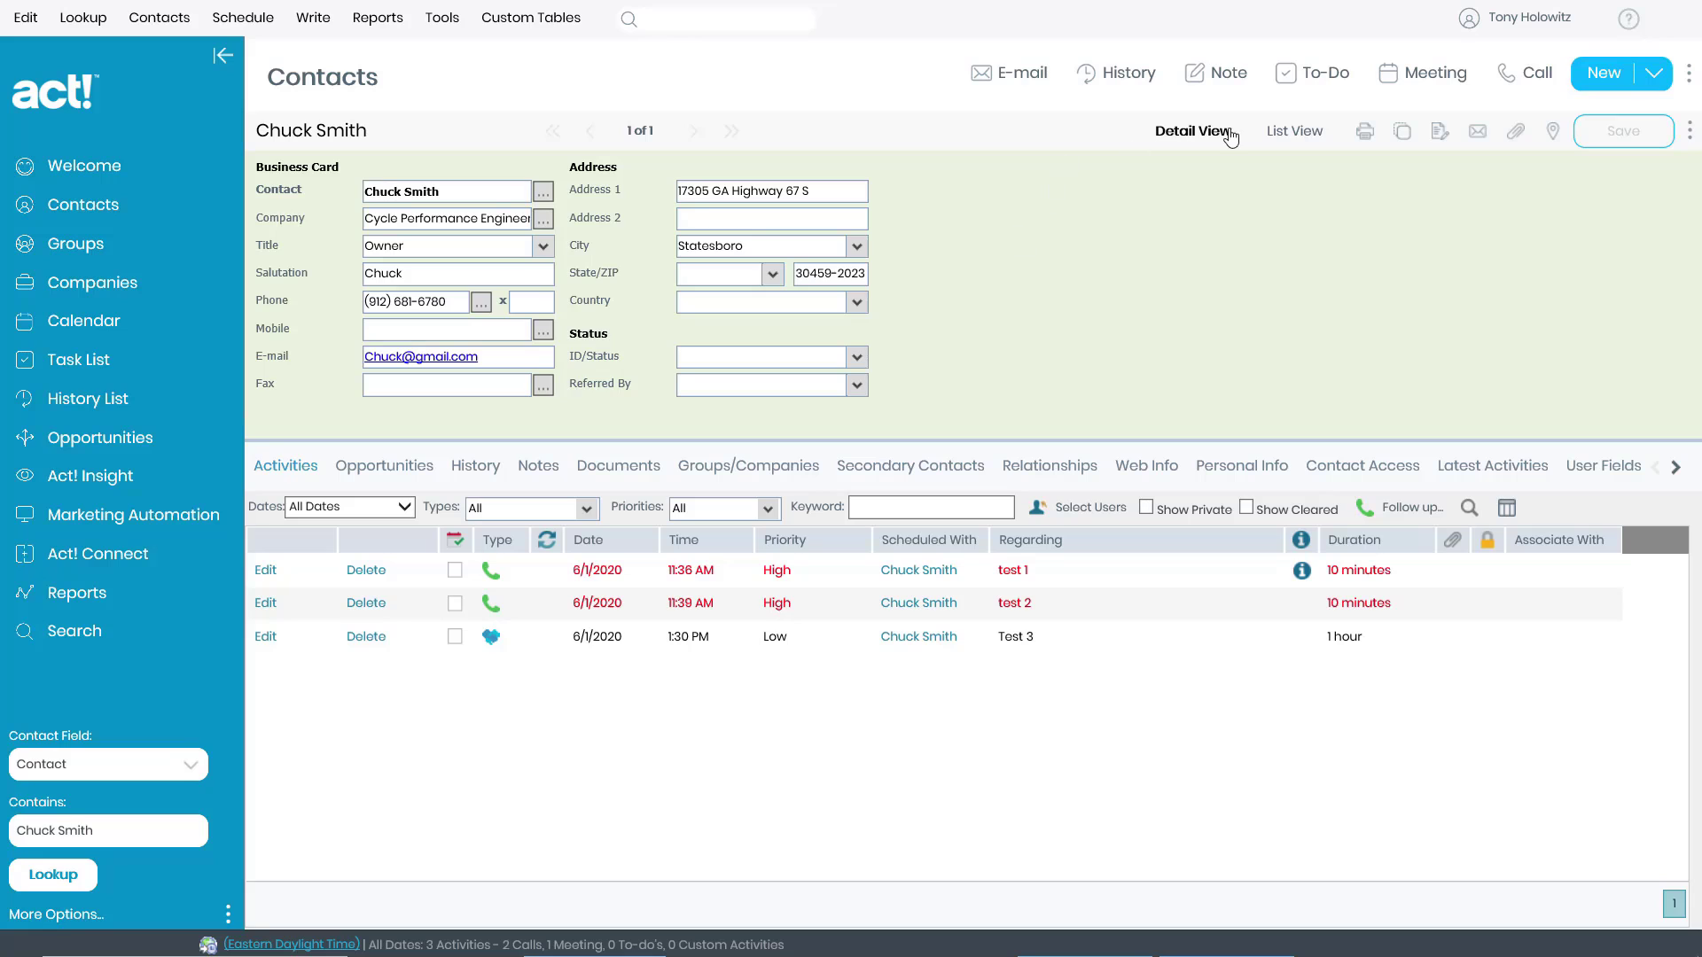
left_click(1424, 72)
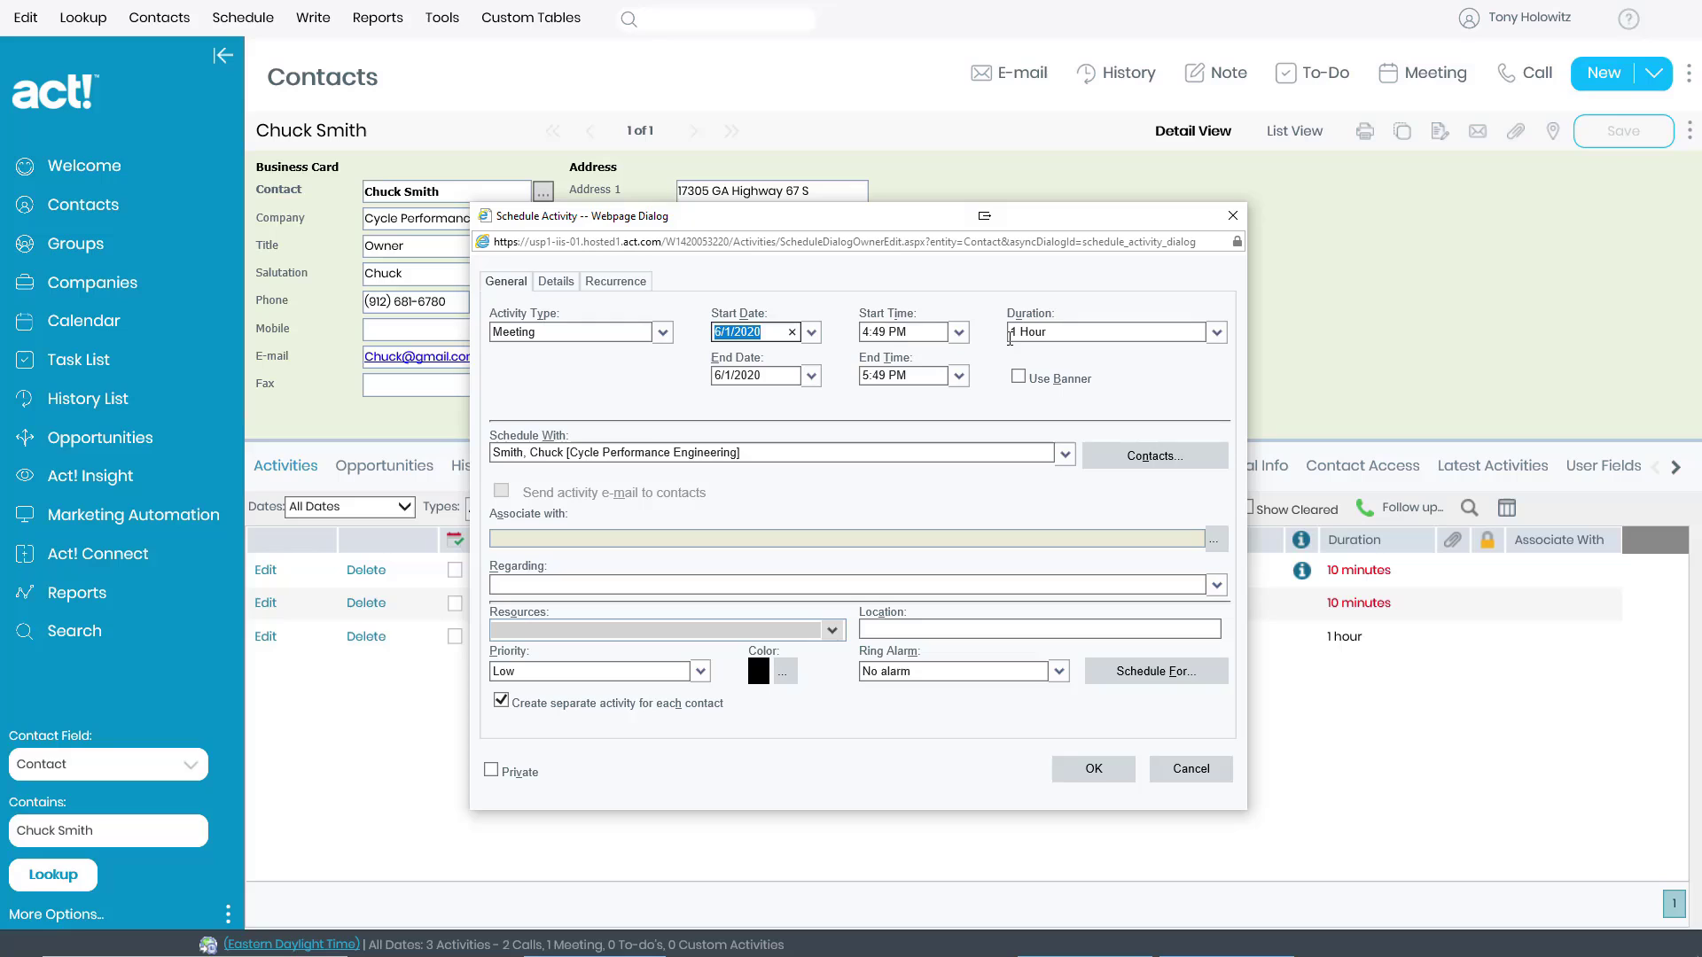
left_click(957, 333)
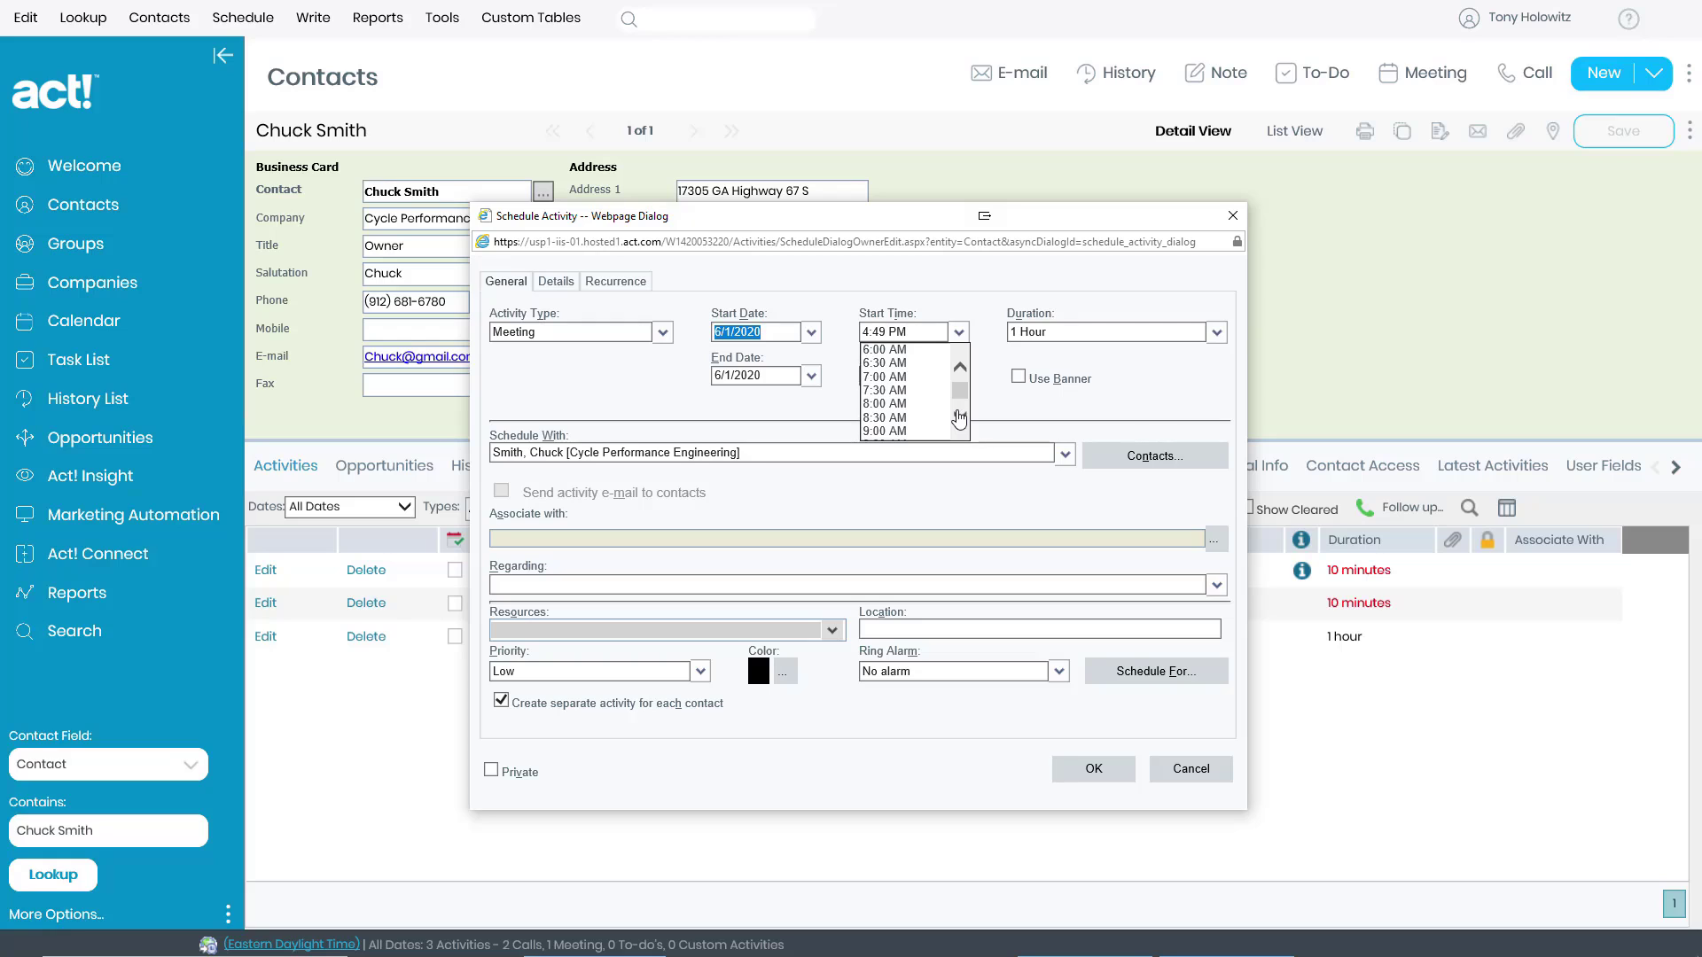
scroll("down", 3)
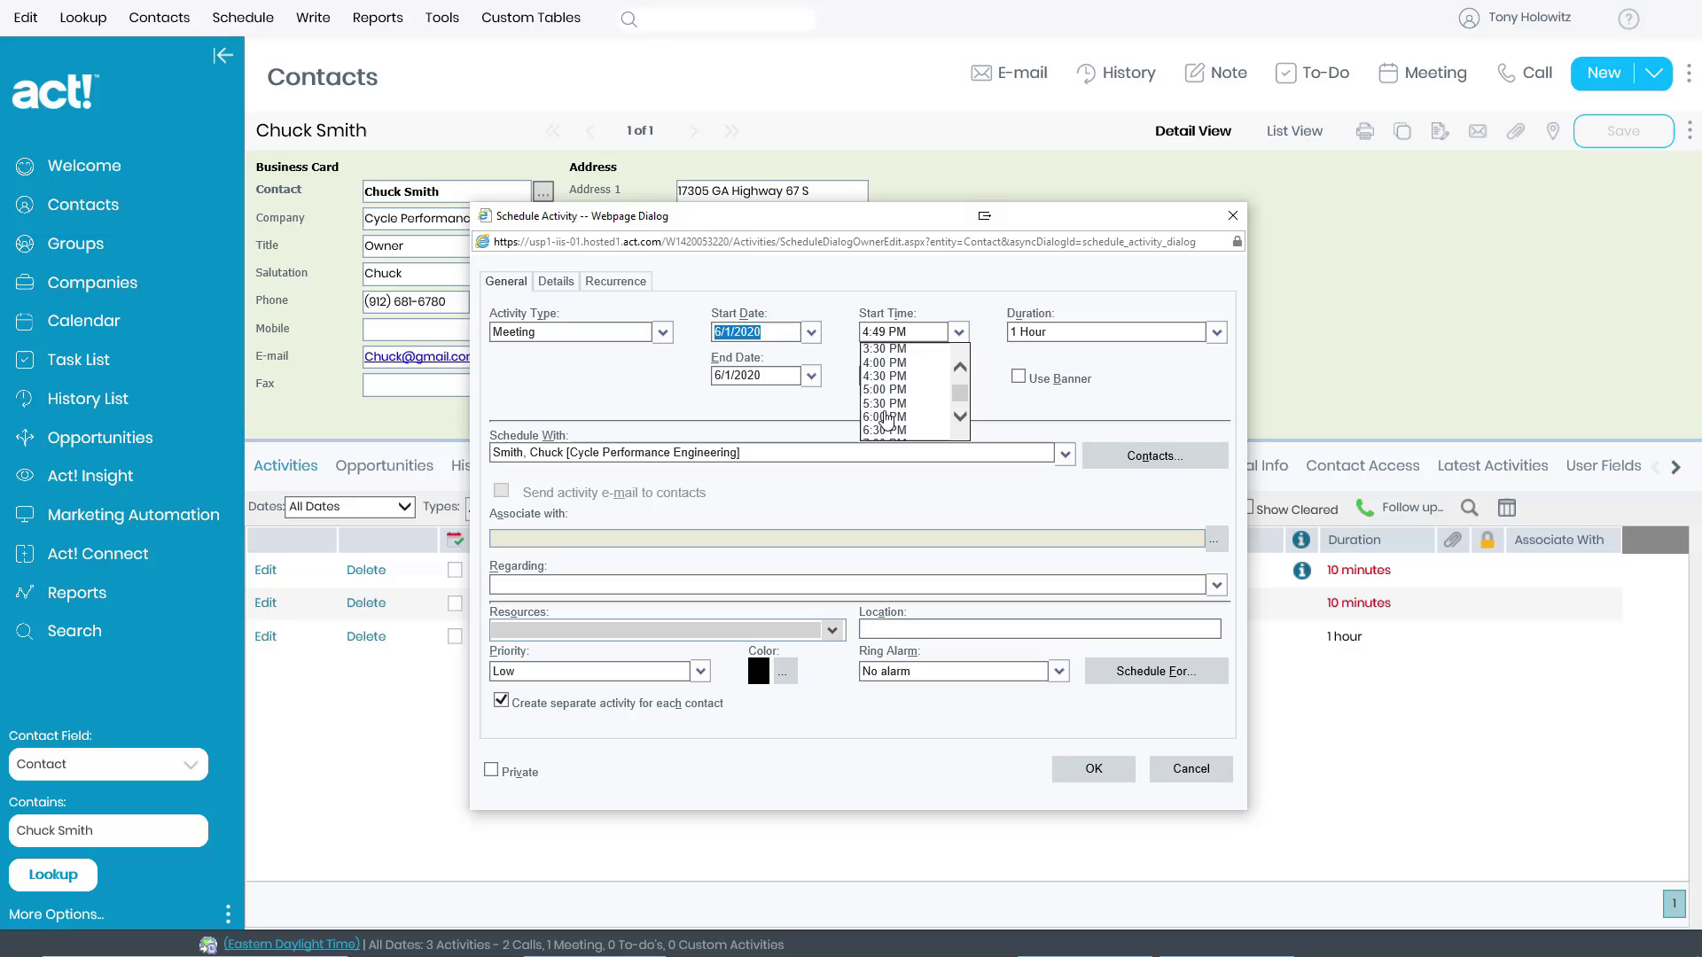
left_click(884, 417)
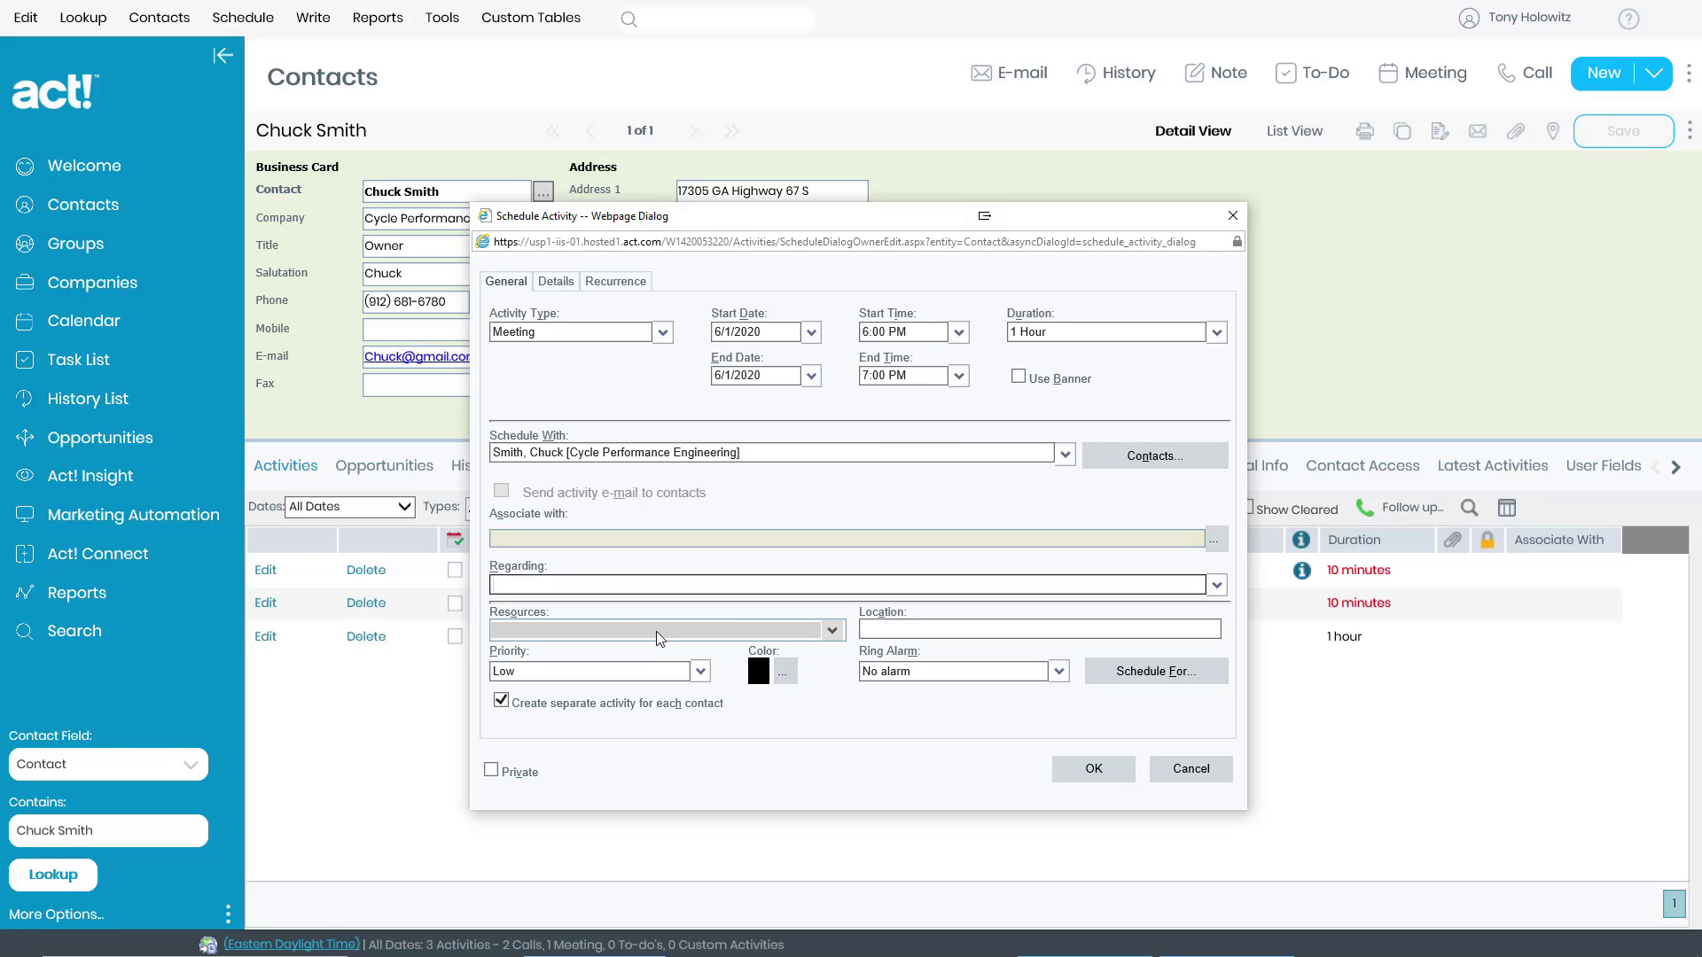
type("Meeting No 2")
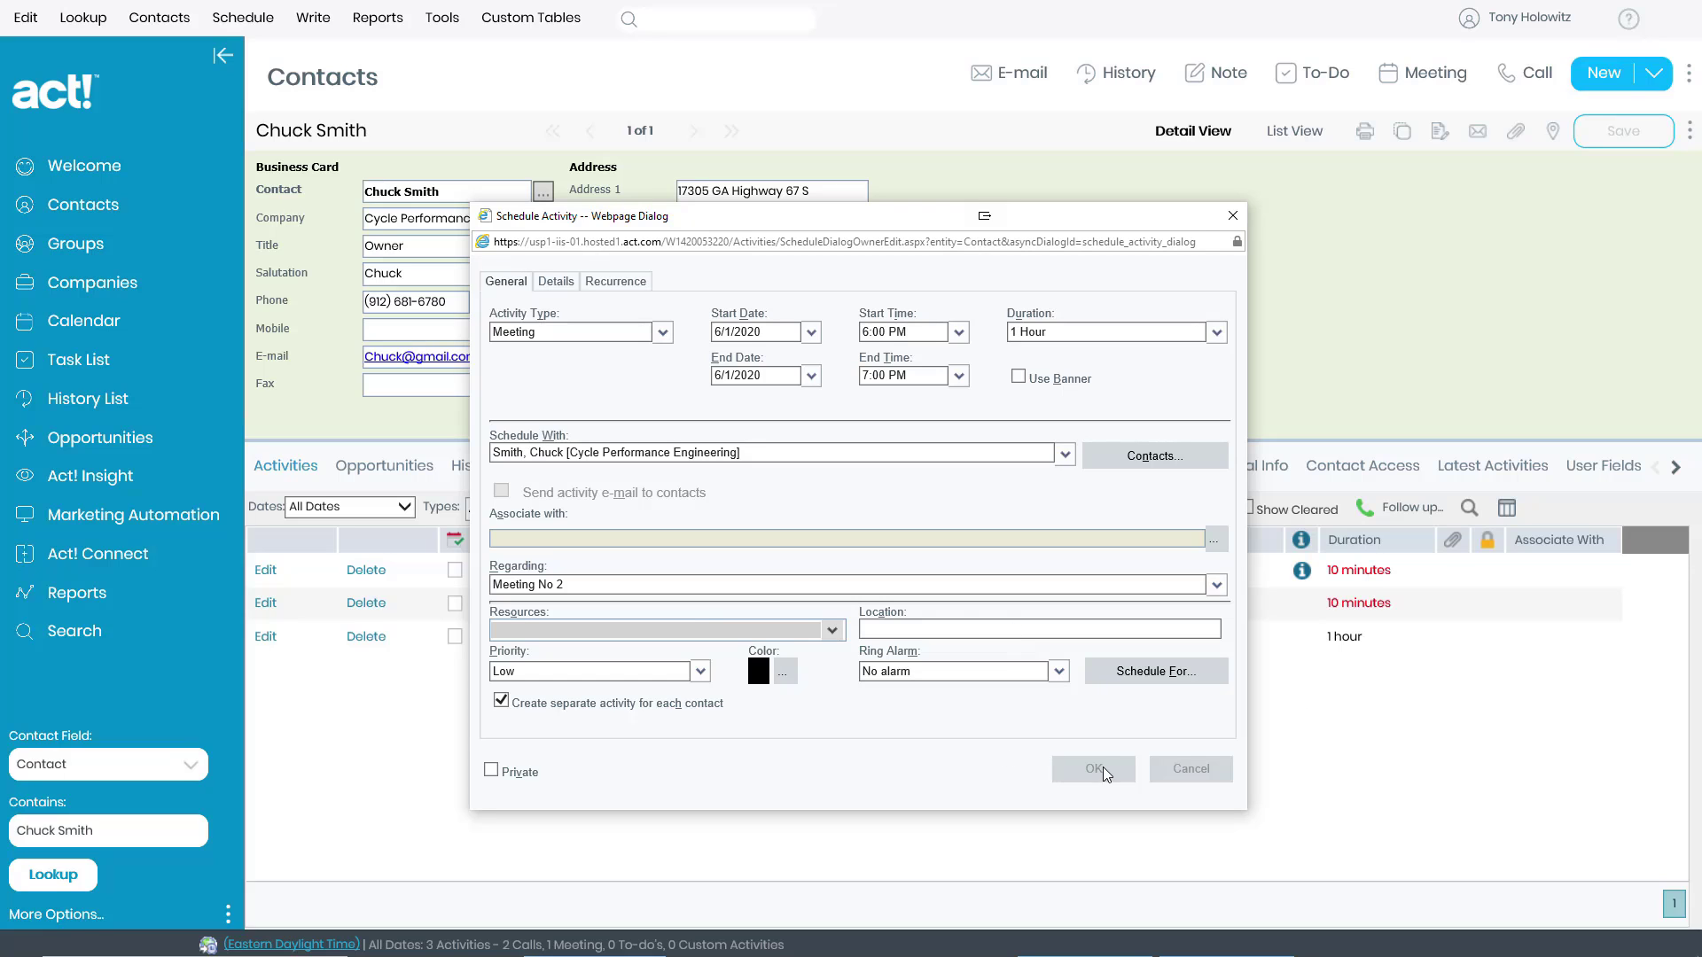
left_click(1092, 769)
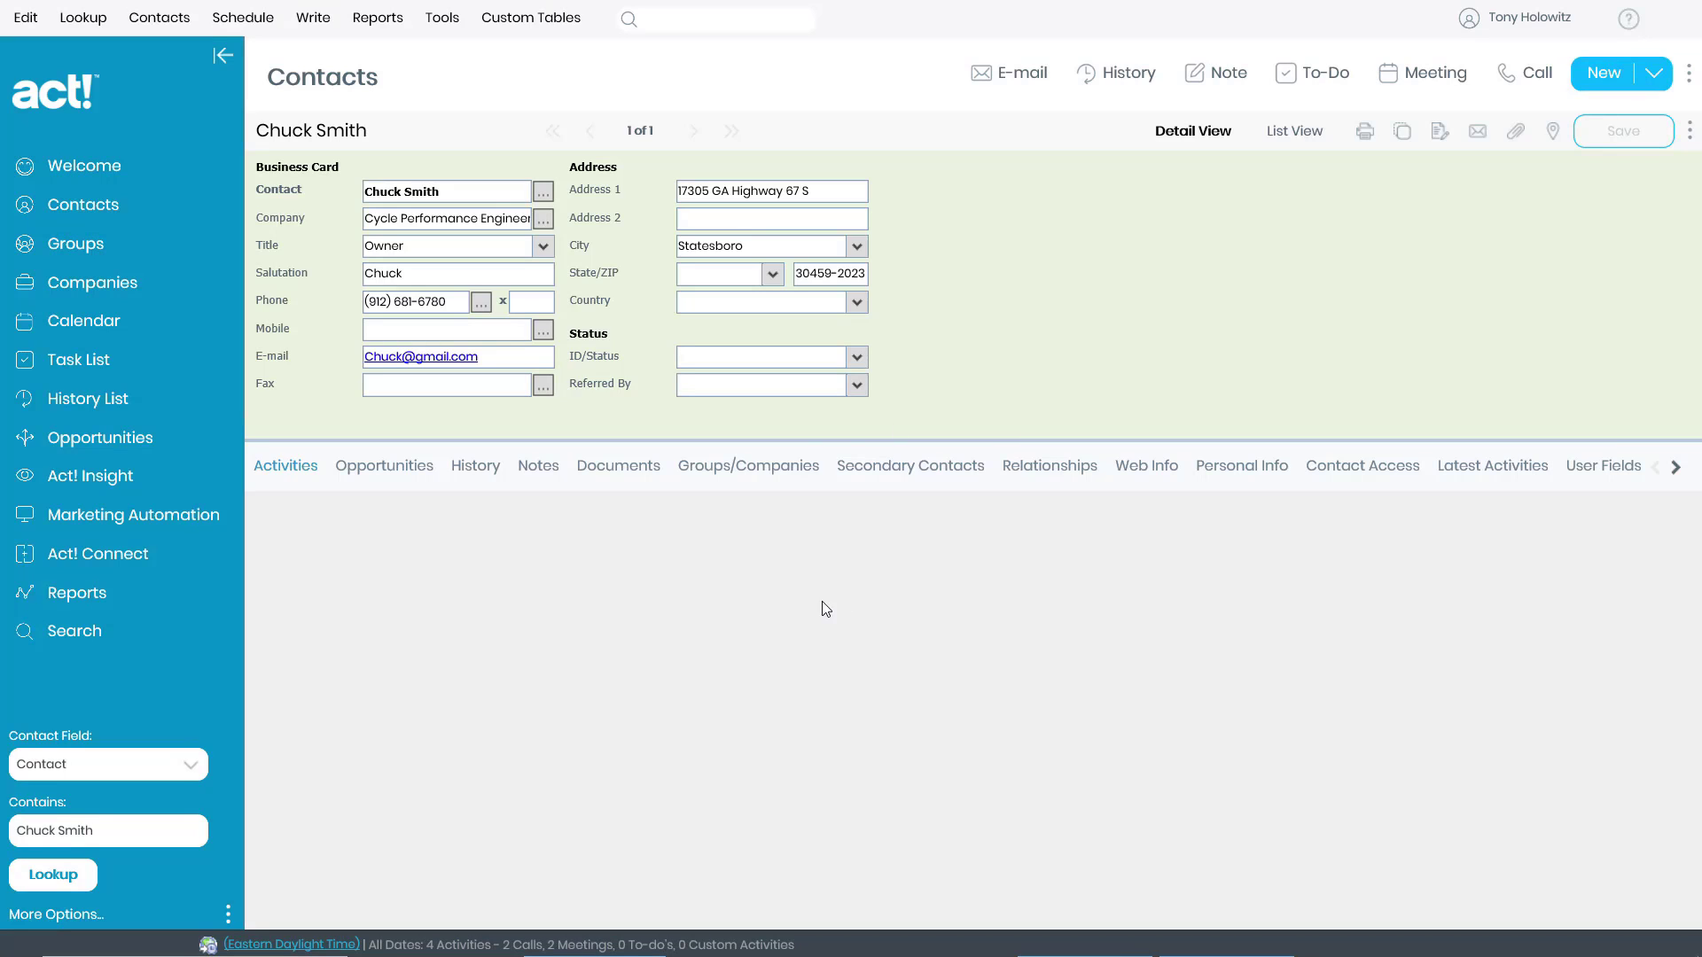
left_click(285, 464)
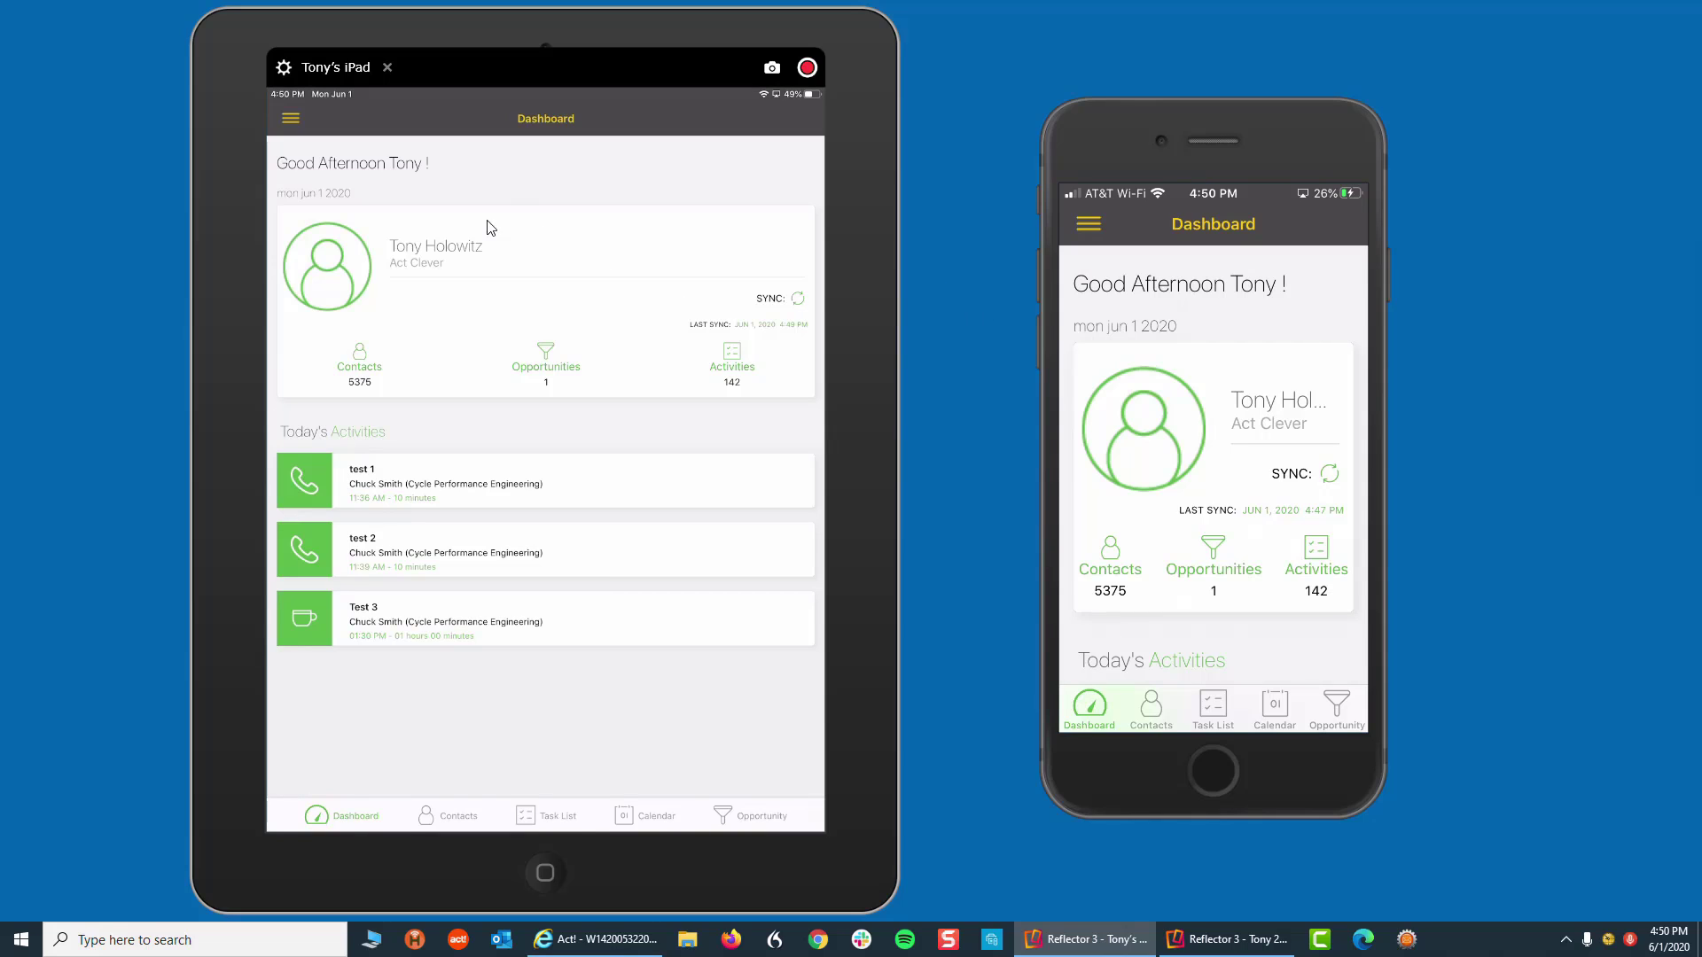
mouse_move(401, 318)
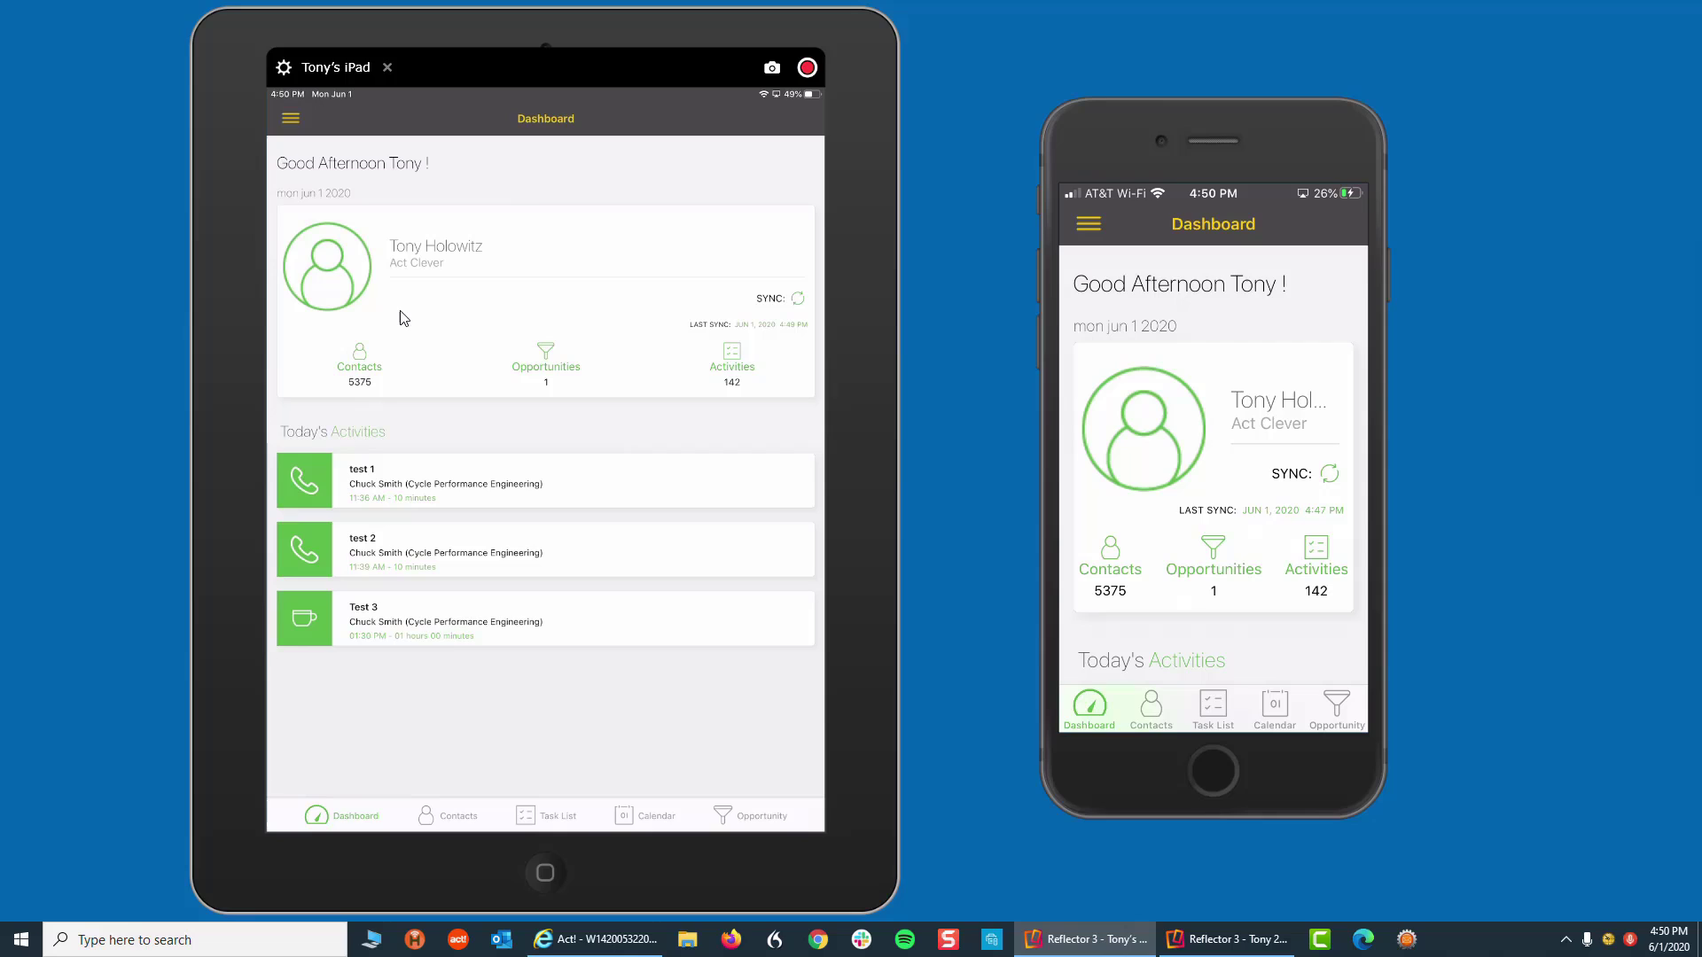
mouse_move(784, 225)
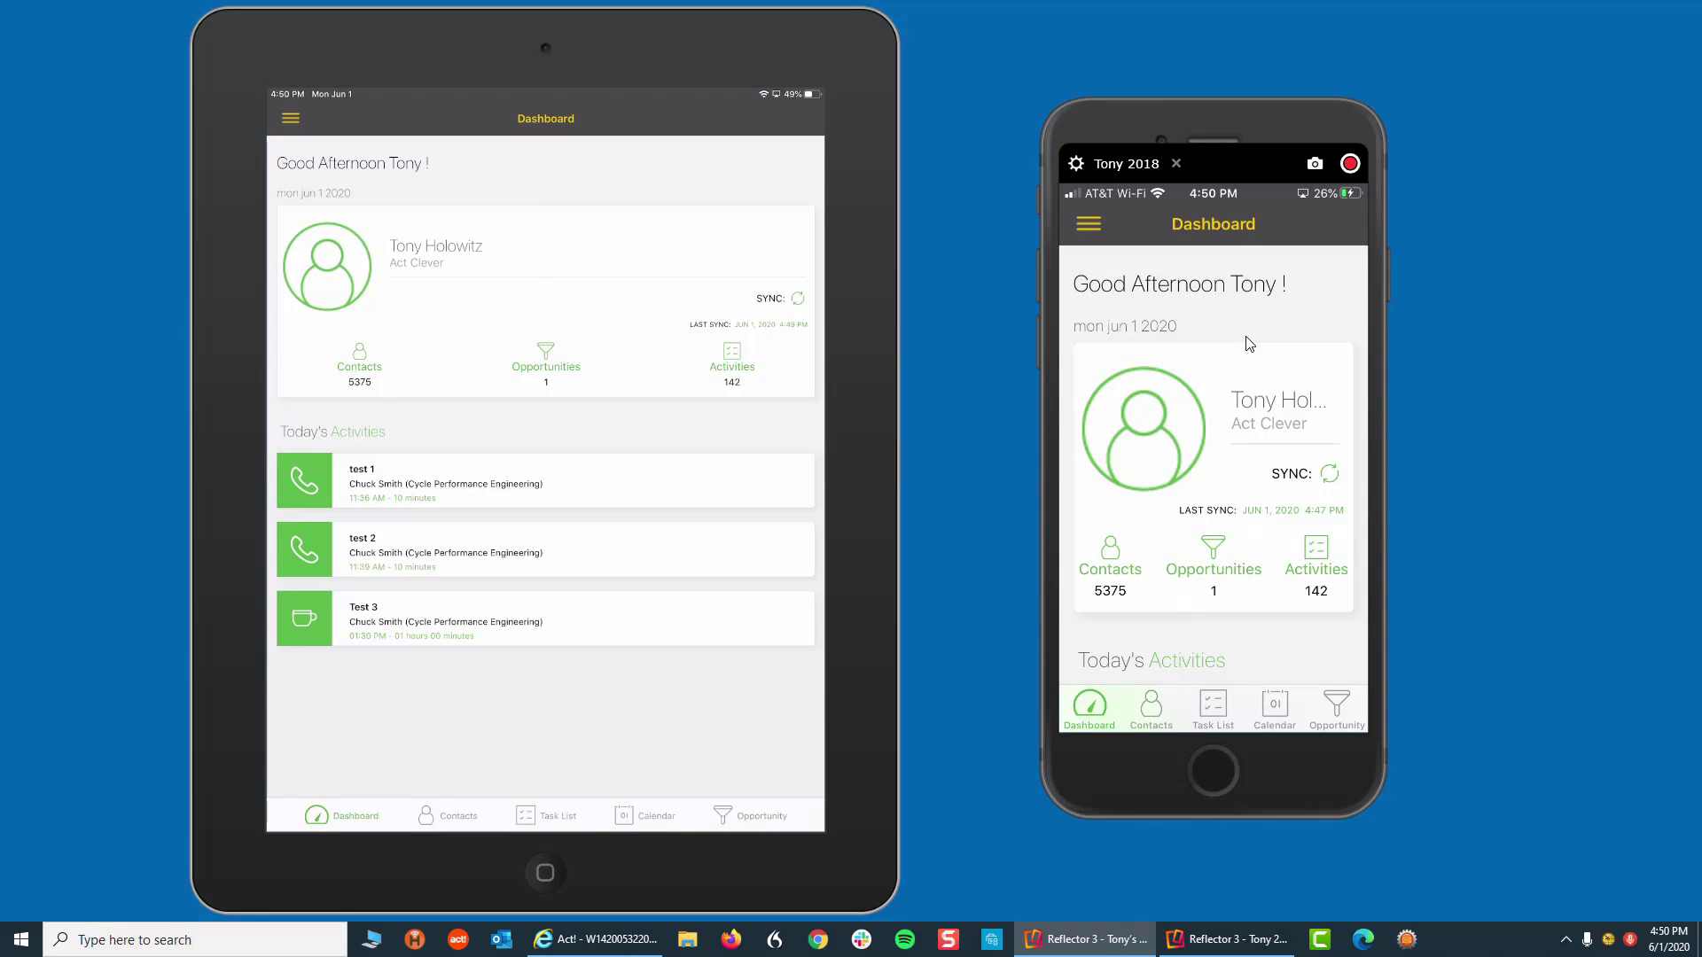
mouse_move(1243, 334)
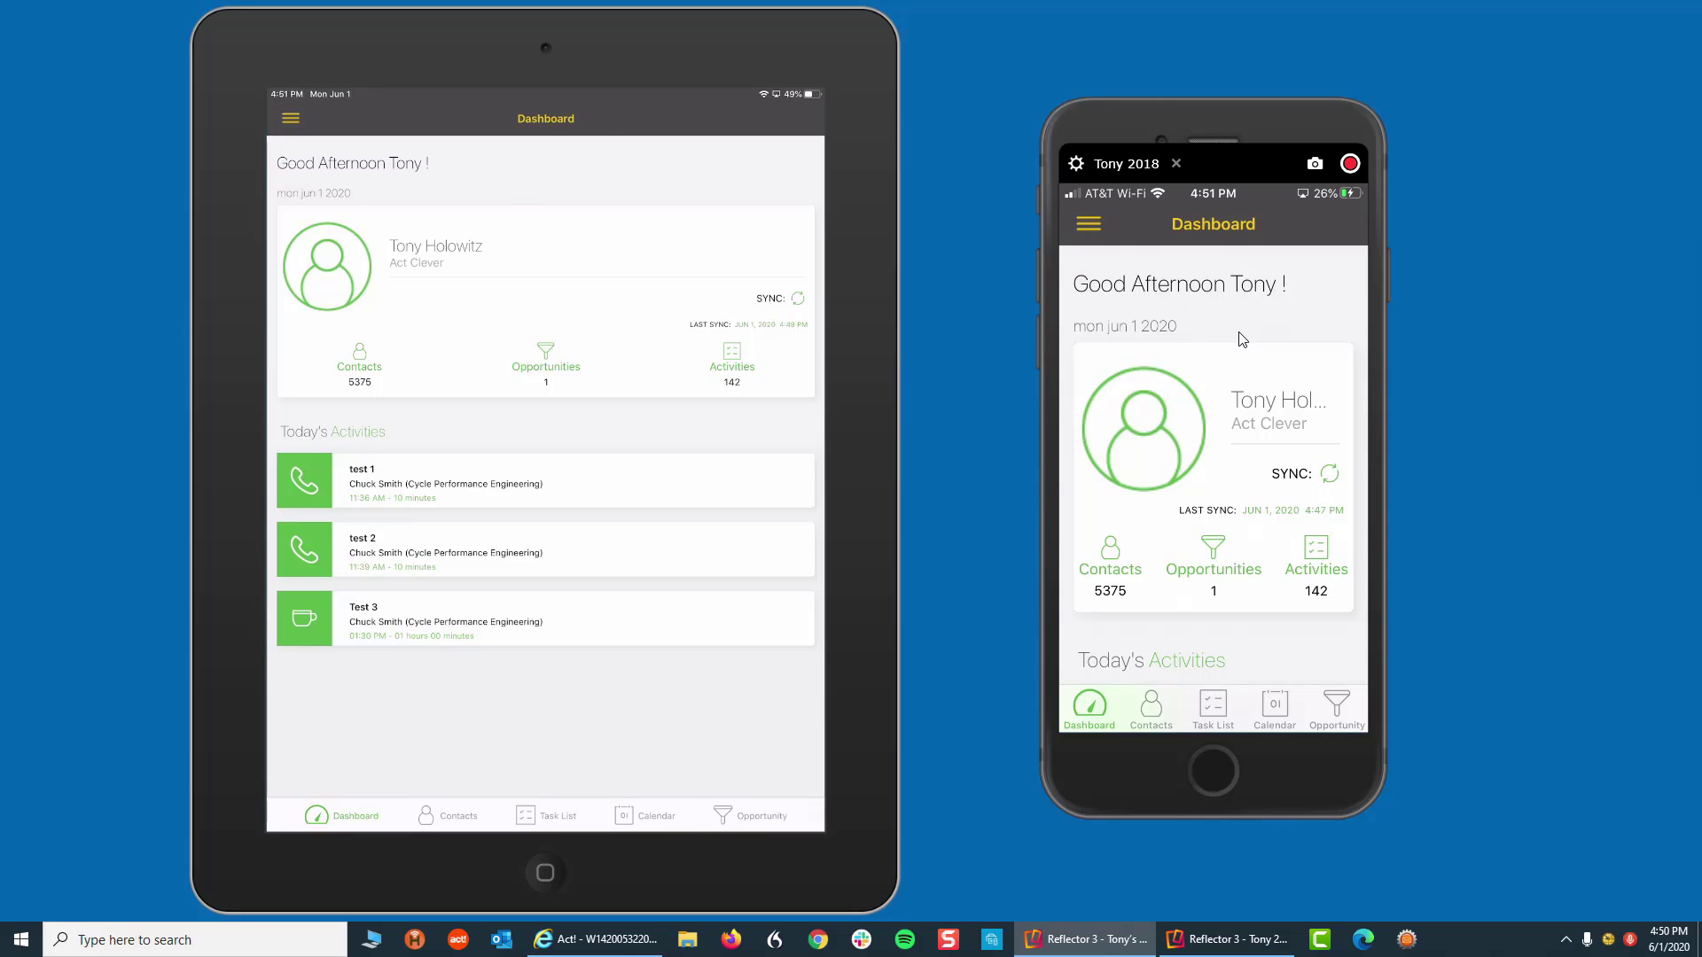
scroll("down", 3)
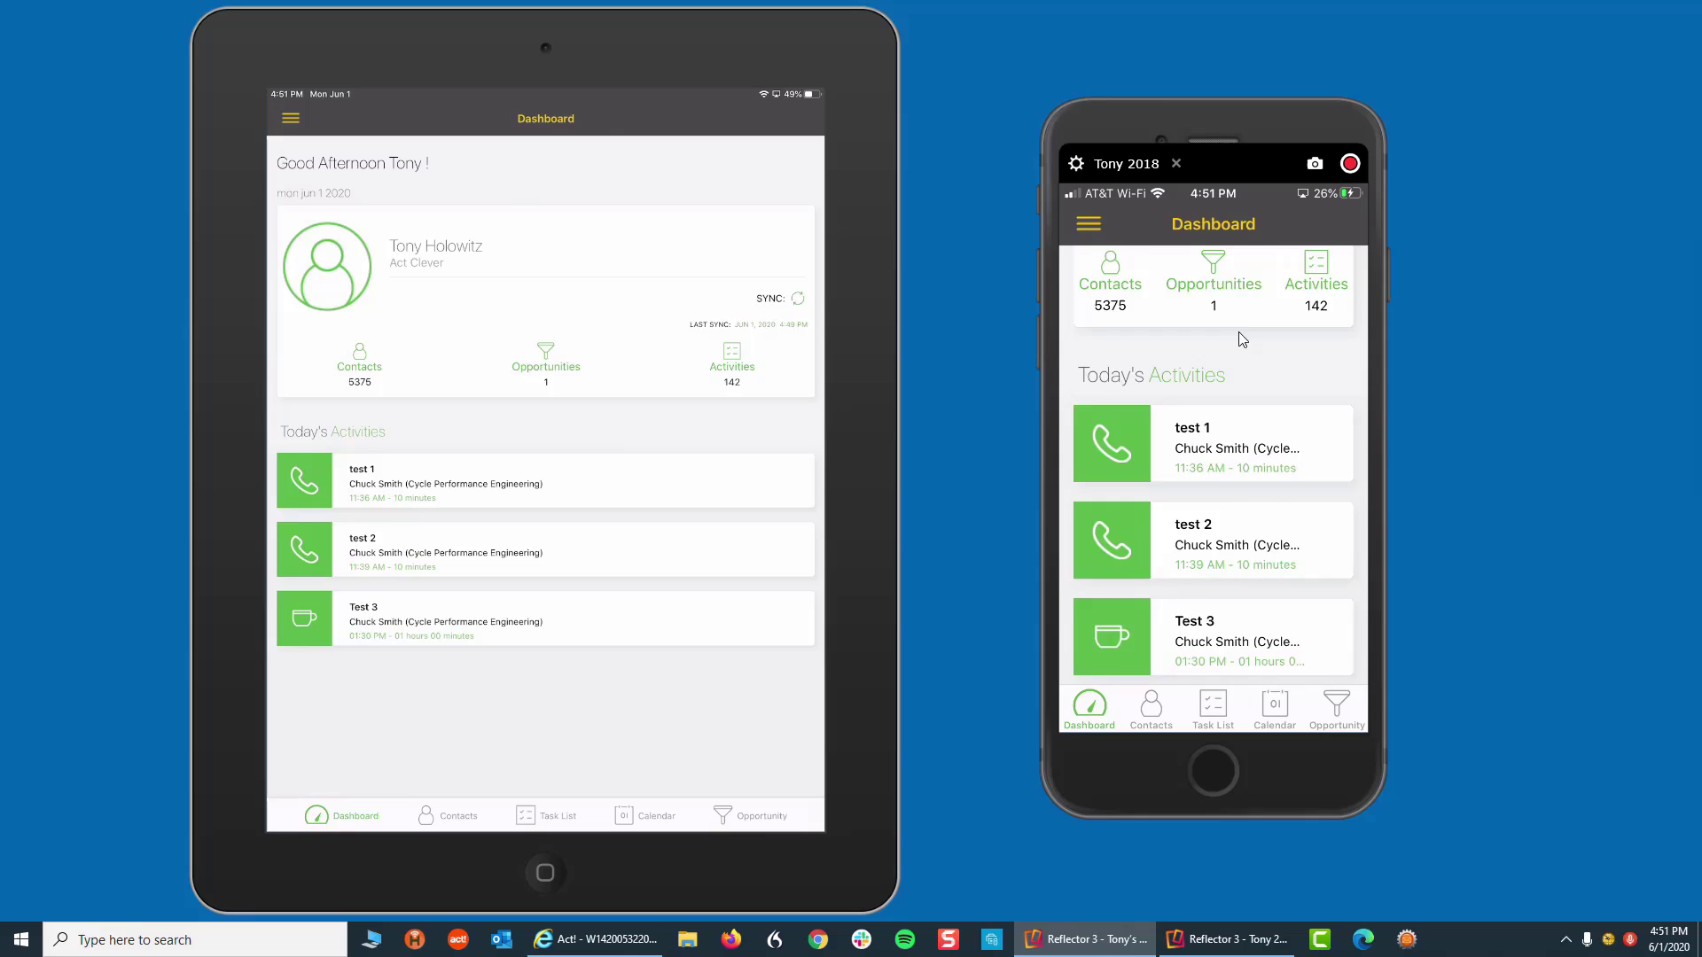
scroll("down", 3)
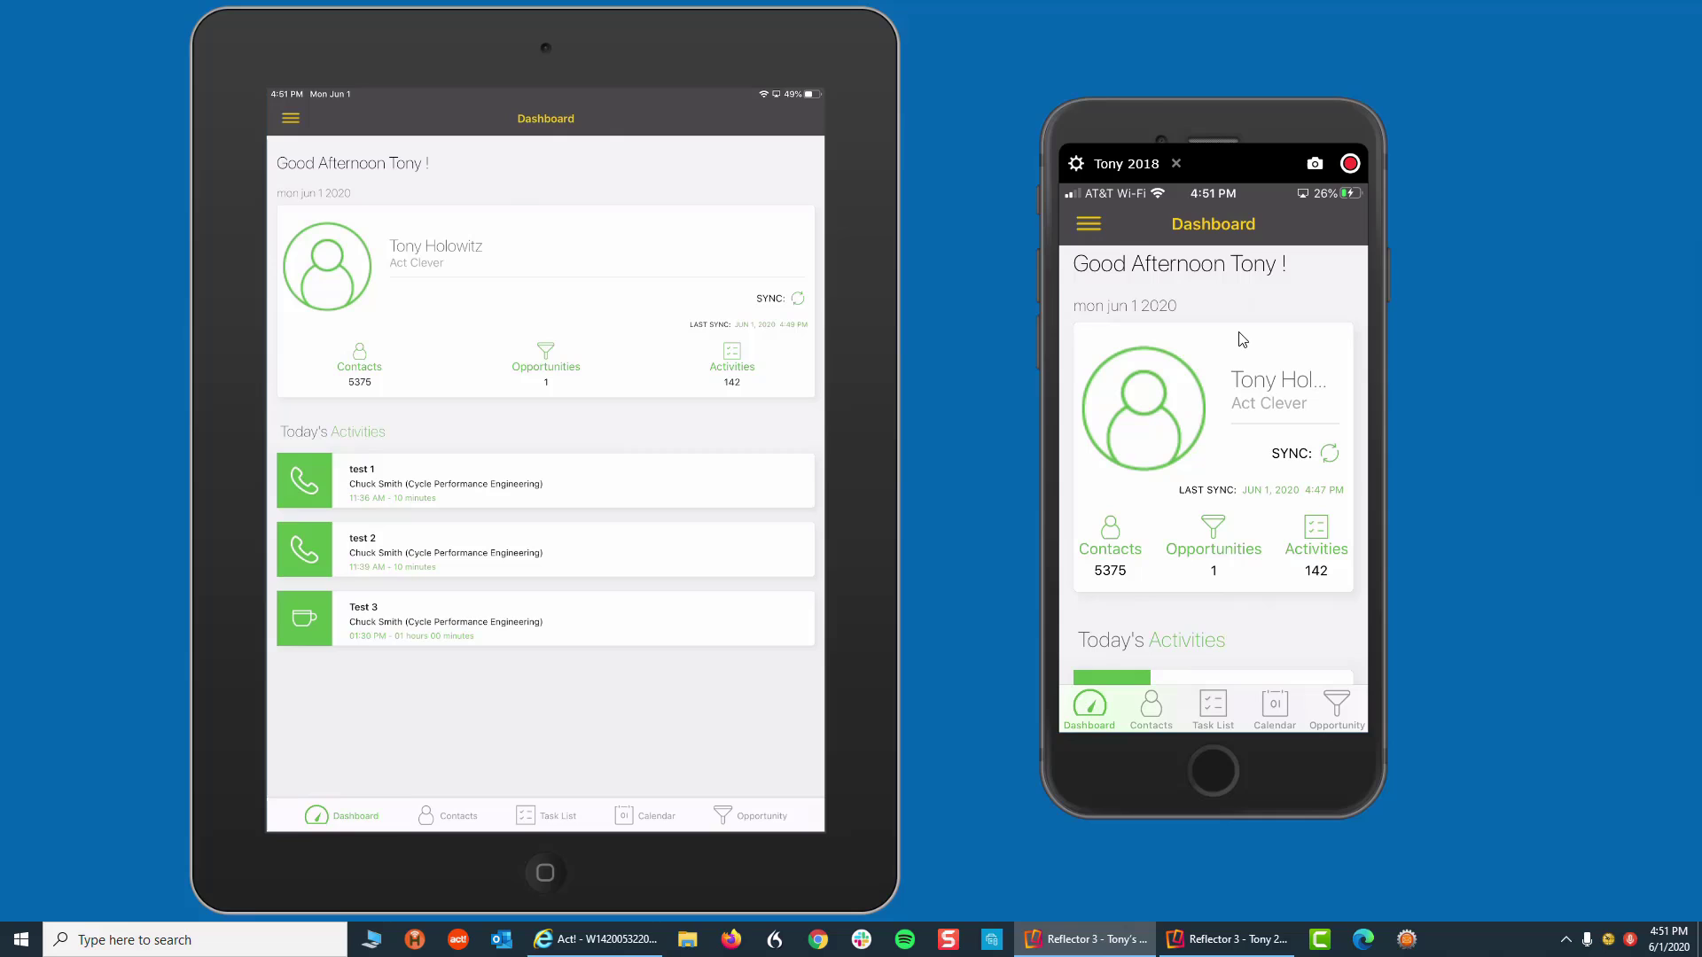
Sync the iPhone and view Meeting No 2 at 6:00 PM among today's 143 activities
left_click(1329, 452)
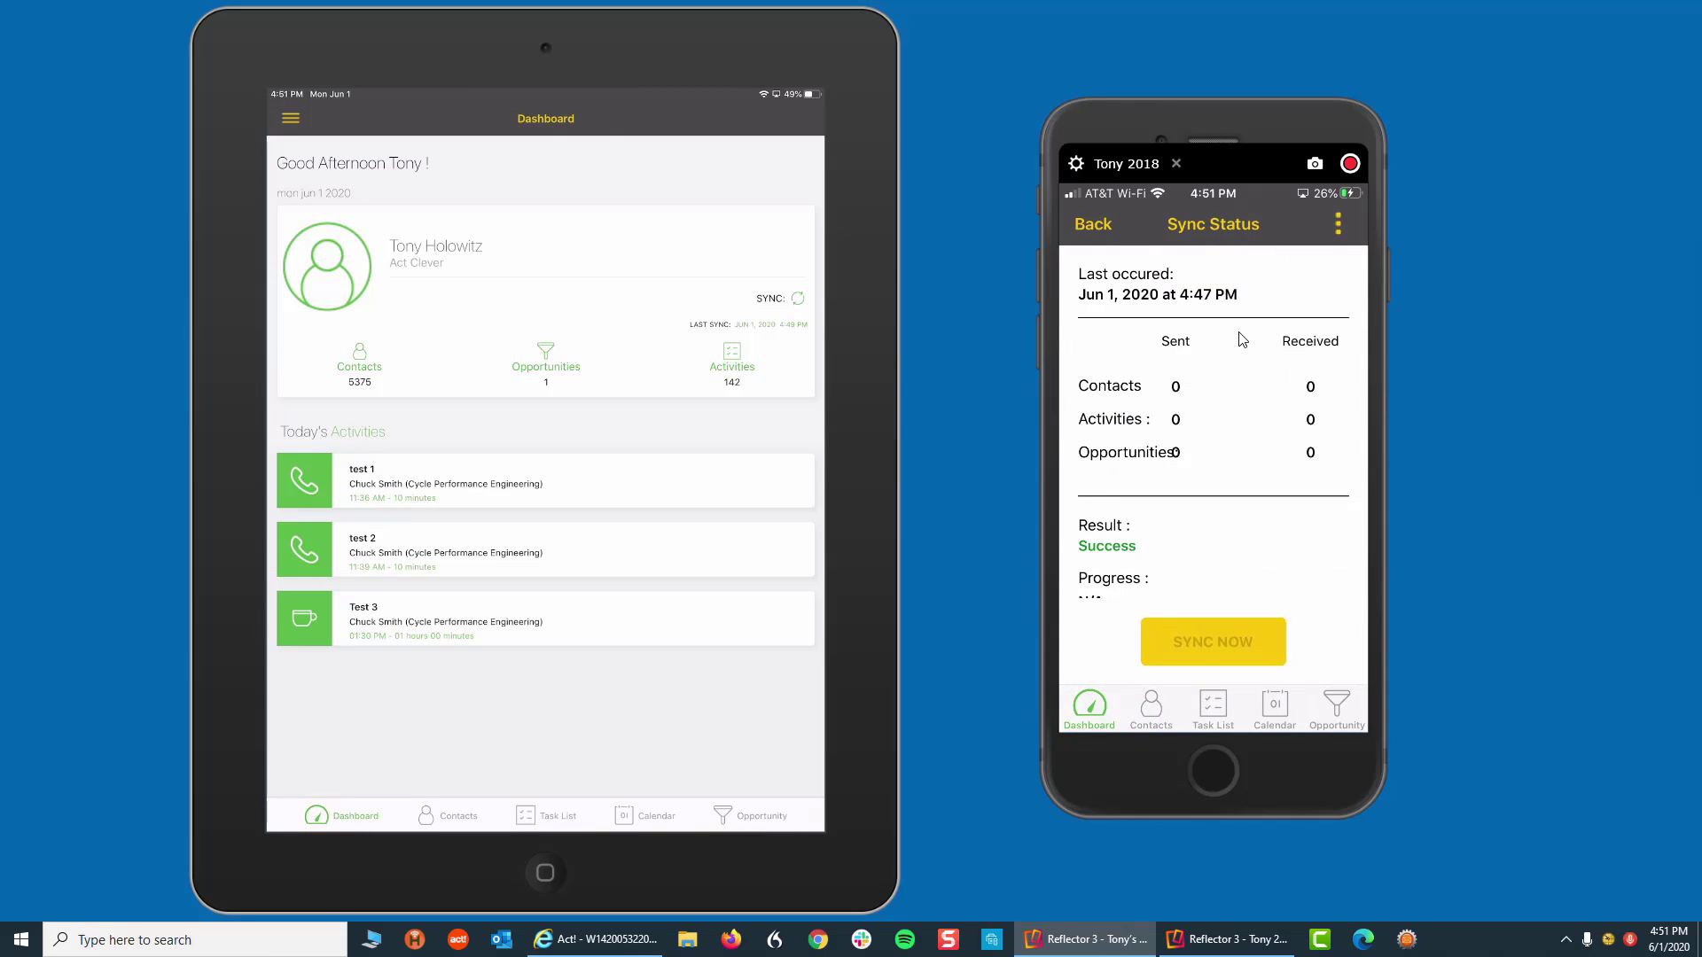
left_click(1211, 642)
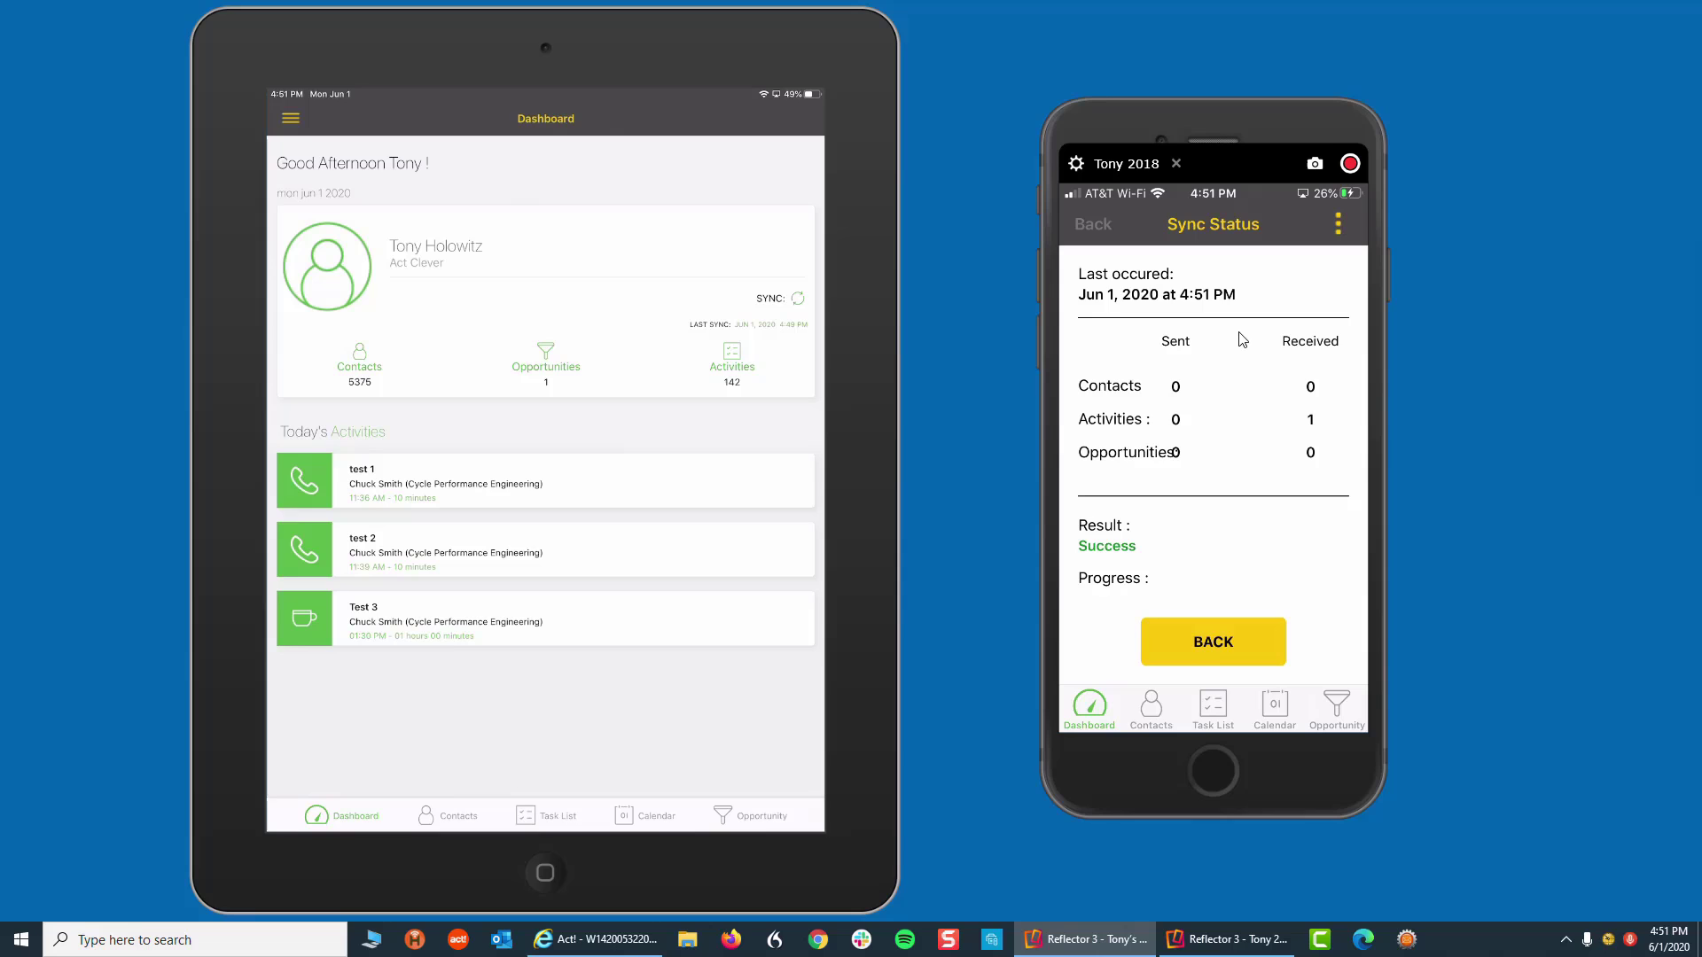
left_click(1212, 642)
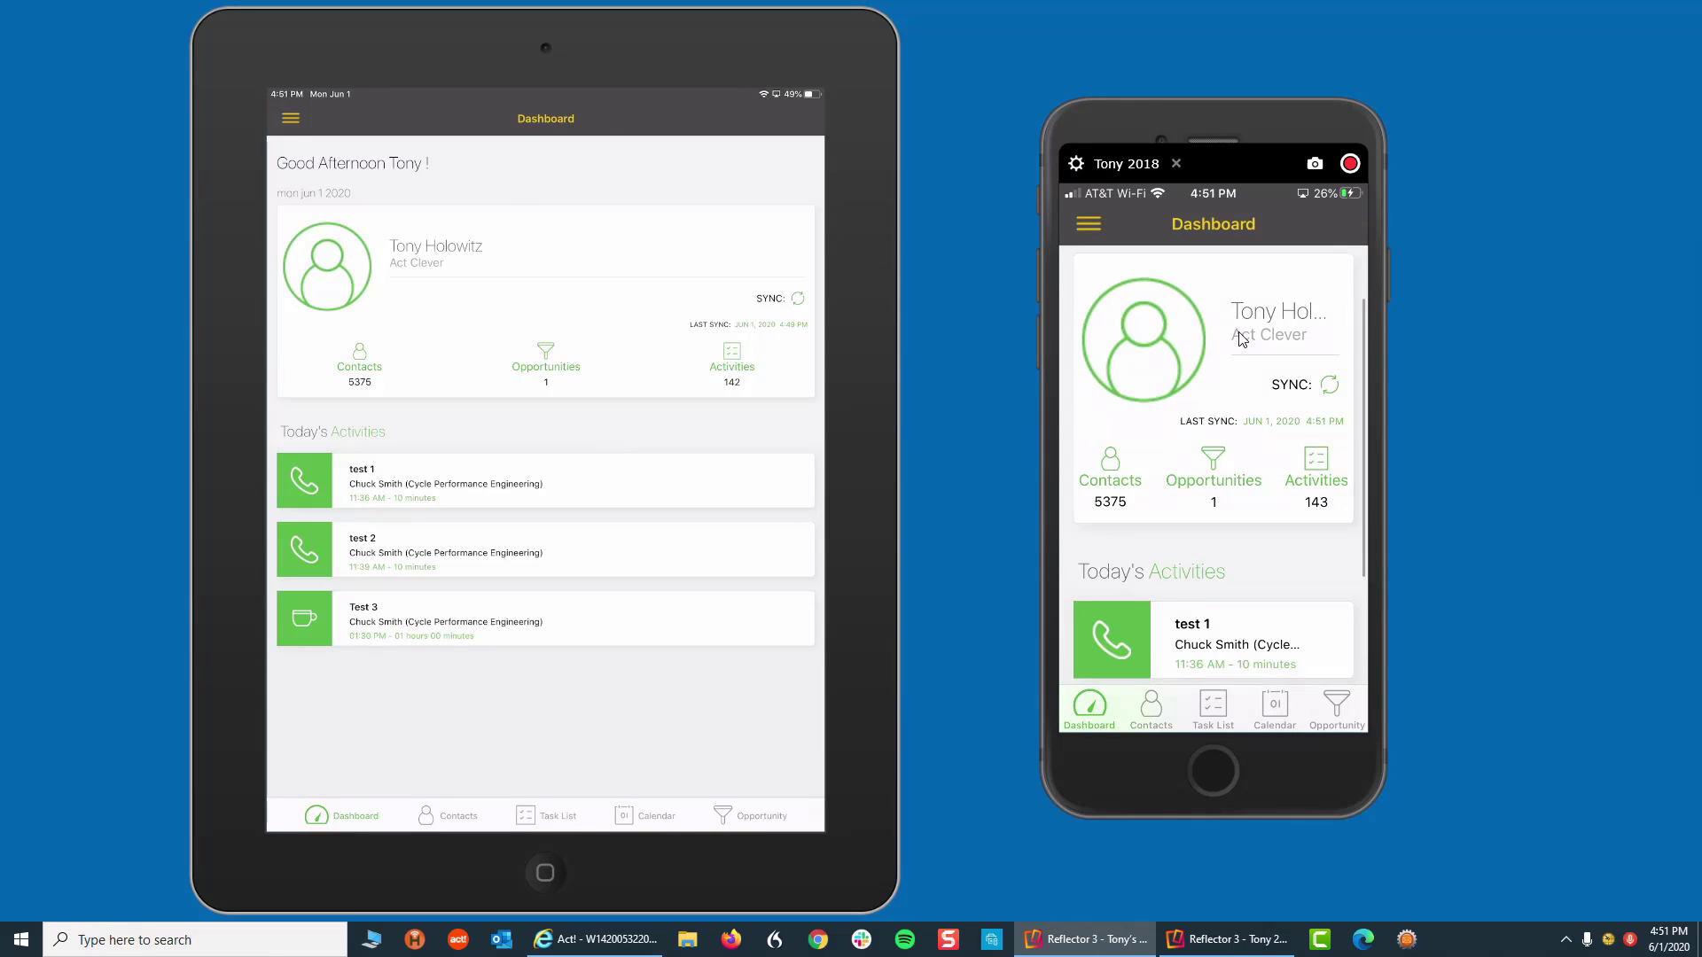
scroll("down", 3)
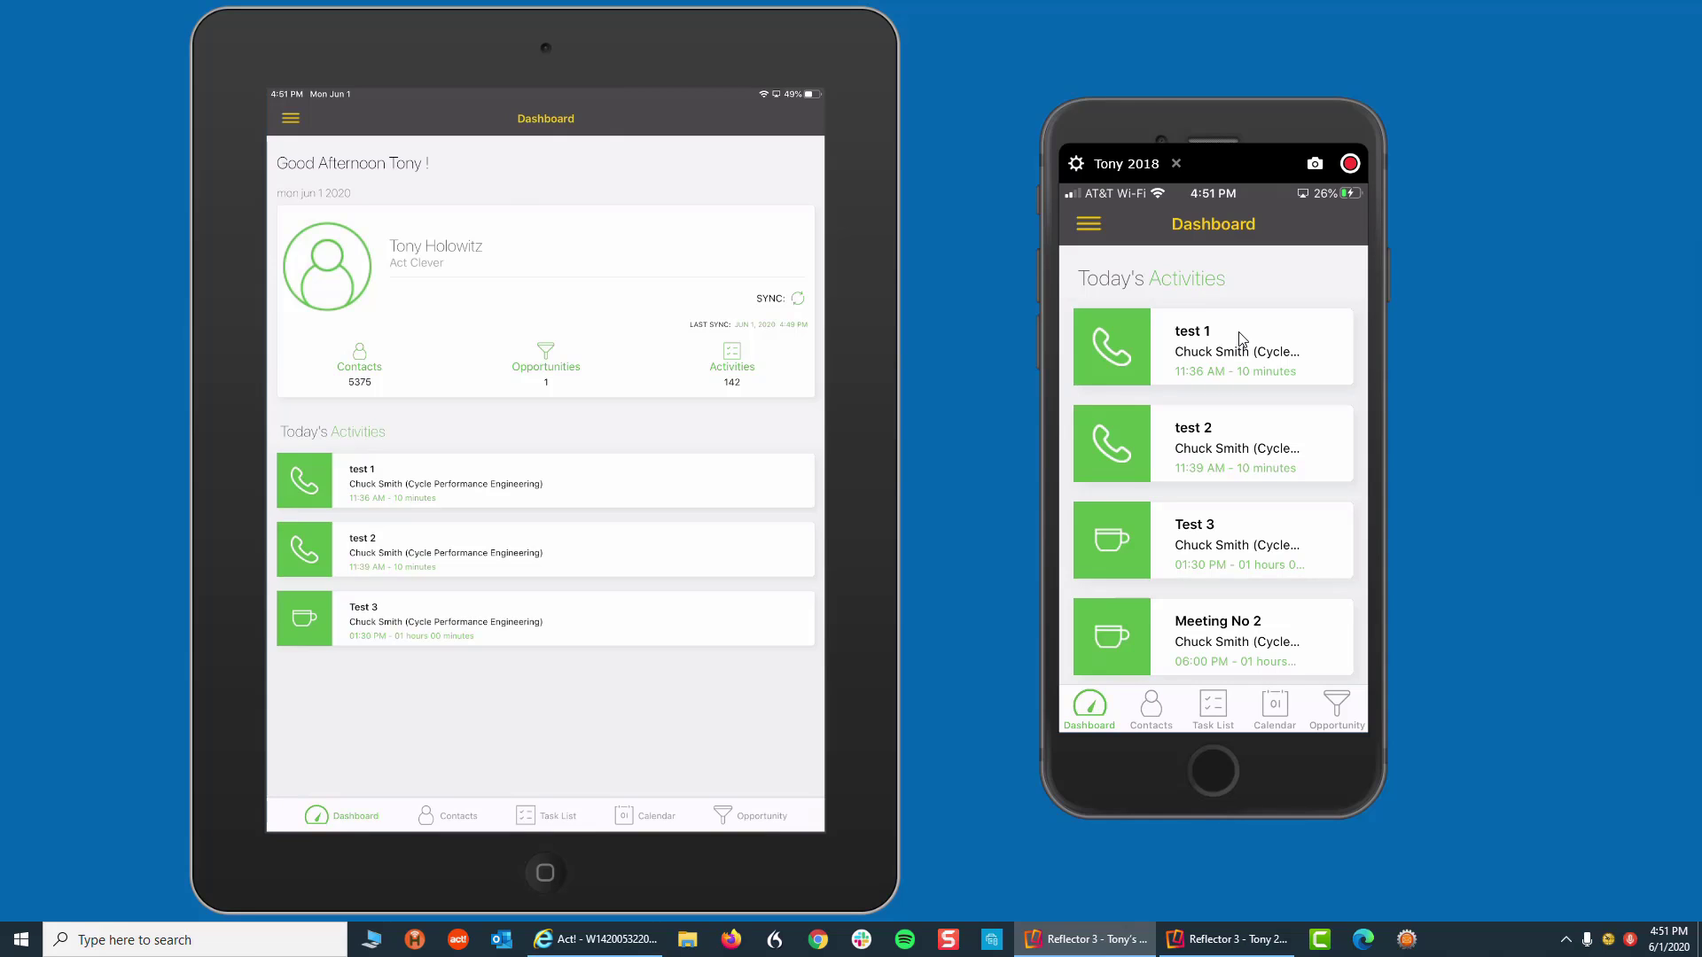
Sync the iPad to 100% and return to its dashboard showing 143 activities
left_click(797, 299)
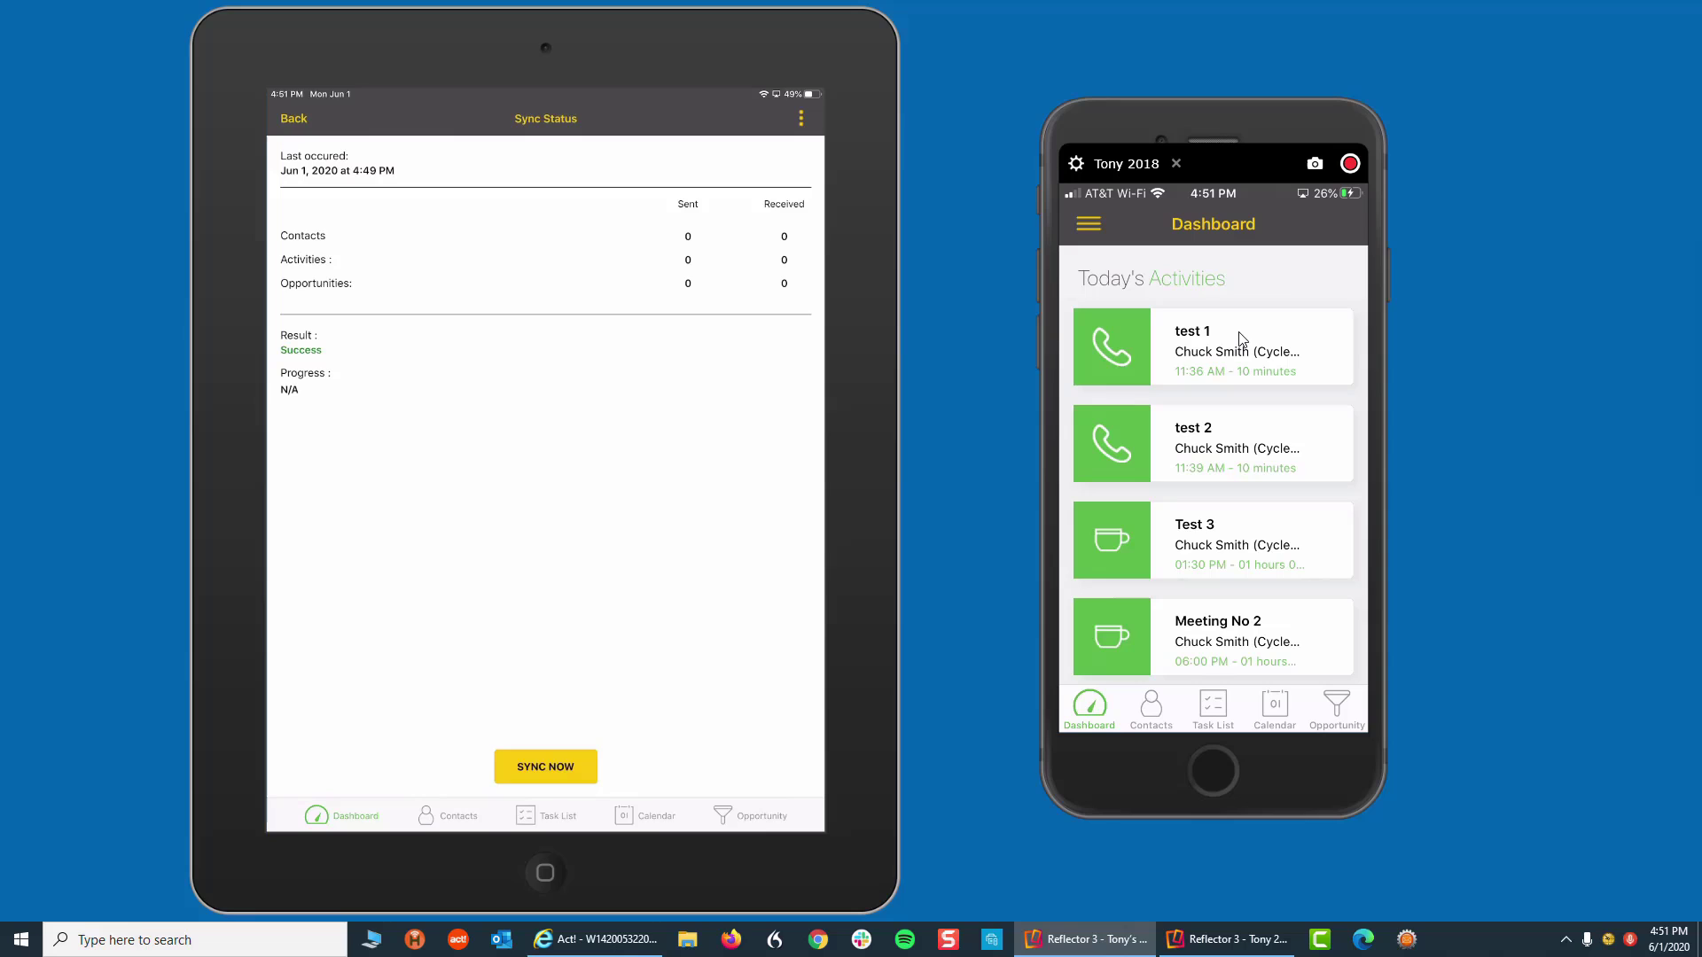
left_click(545, 765)
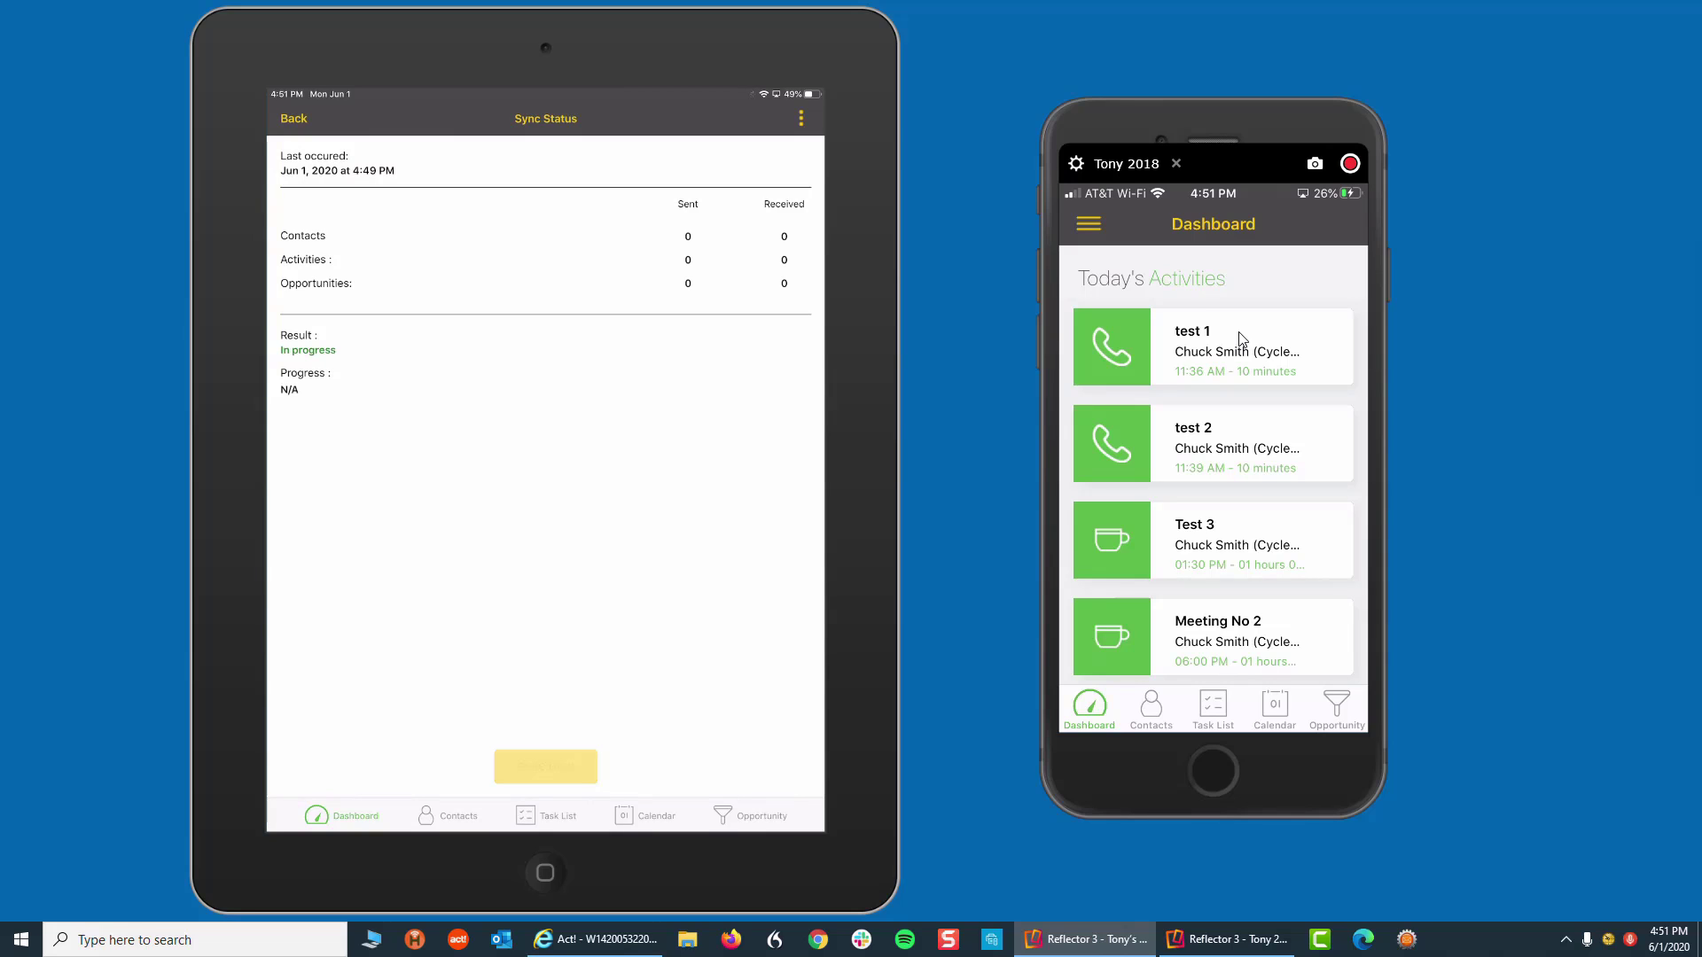
left_click(545, 766)
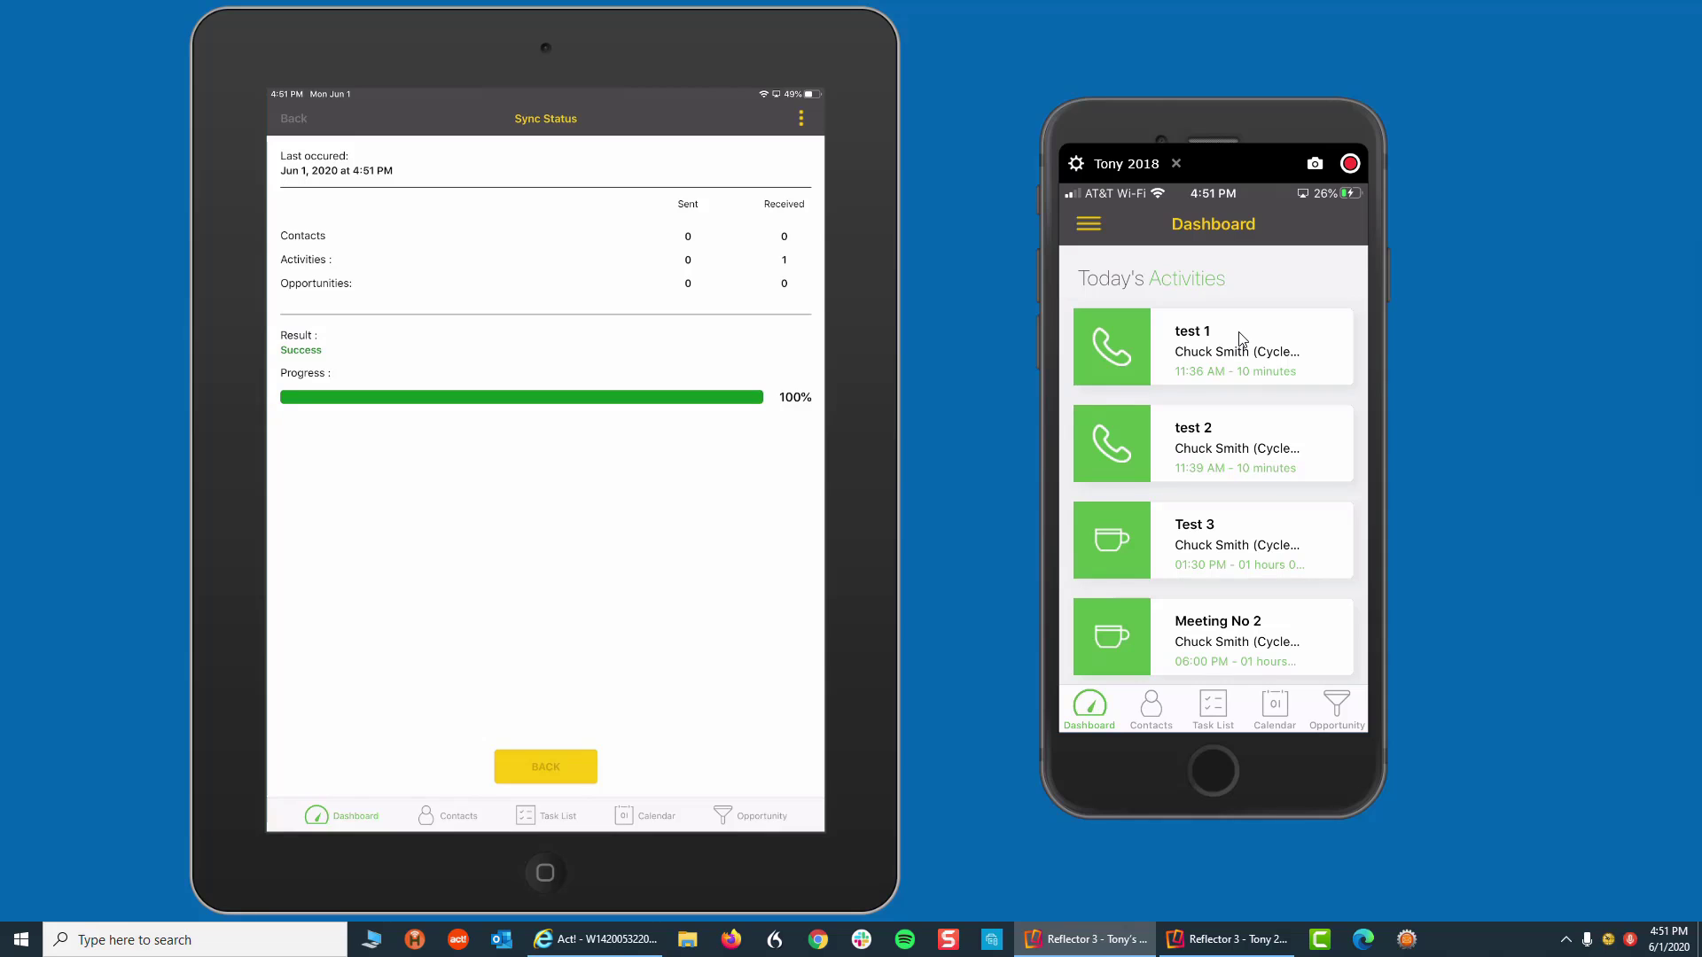
left_click(545, 766)
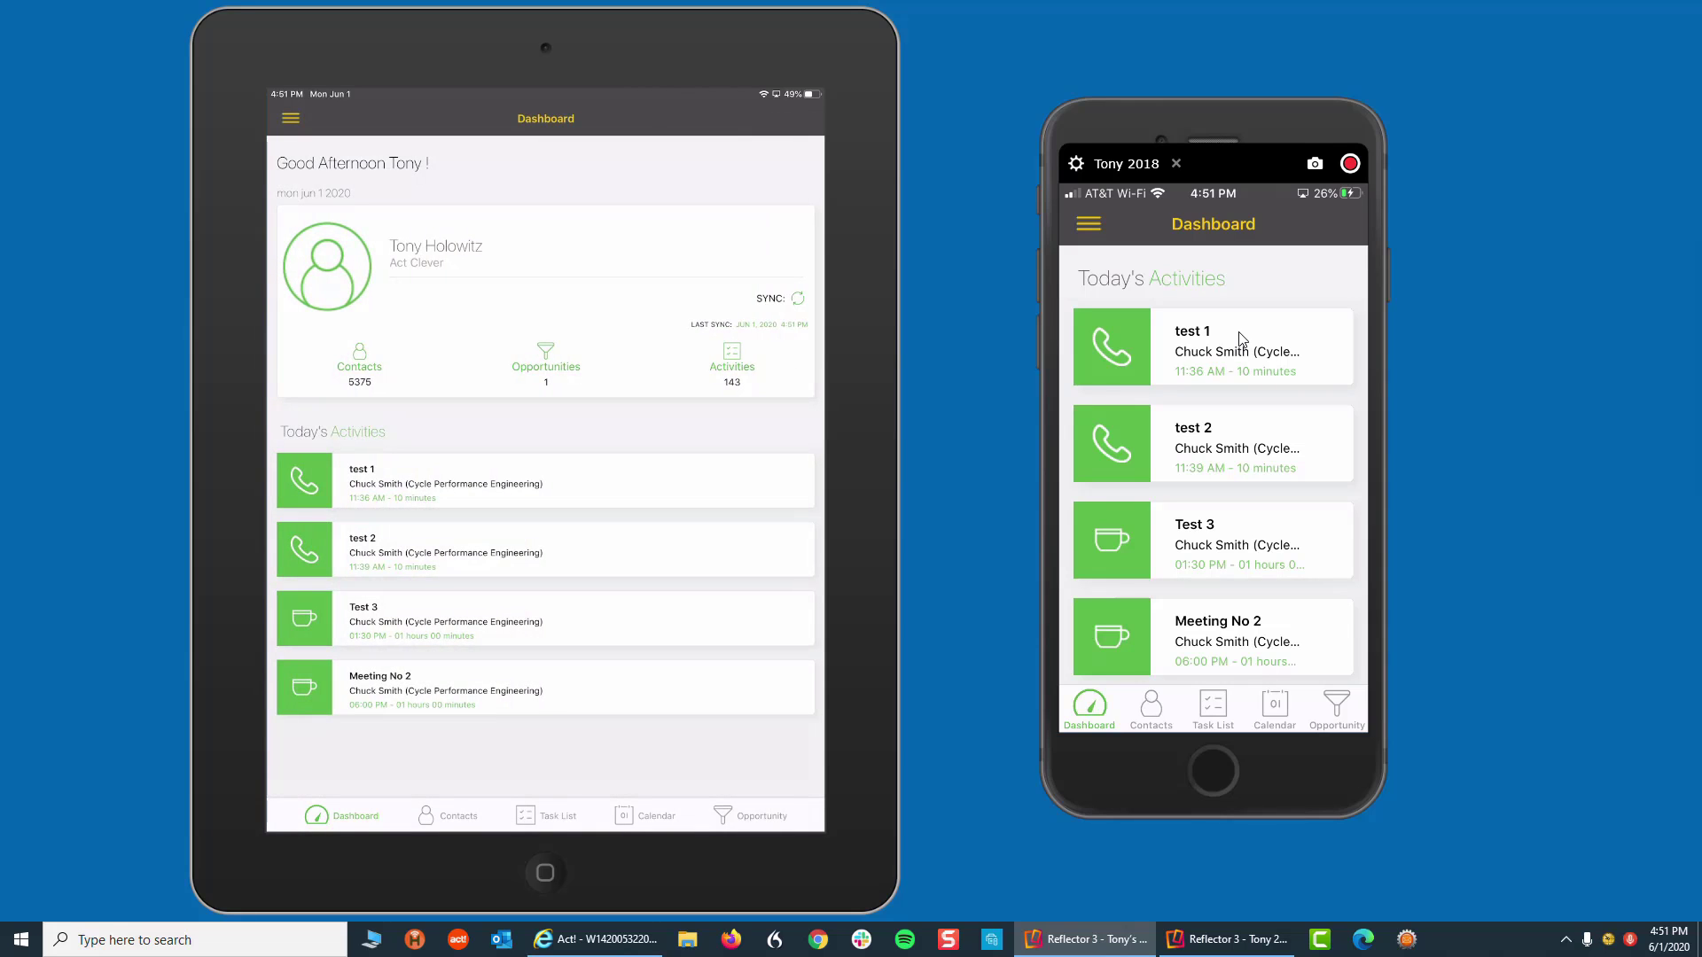